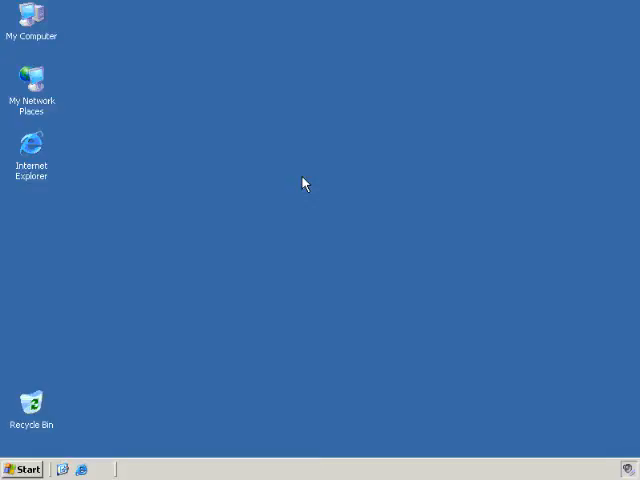
mouse_move(137, 62)
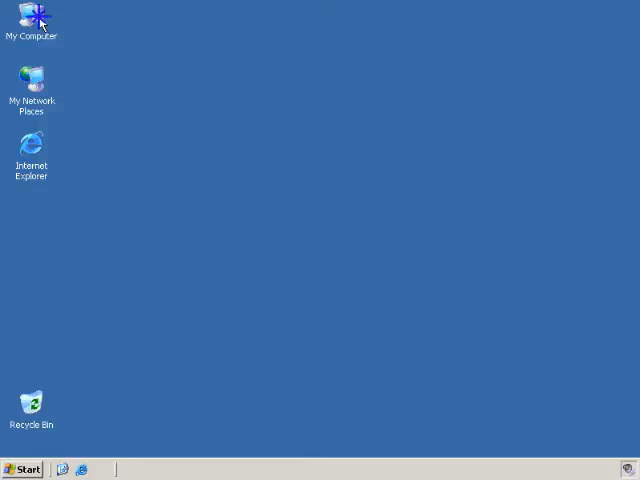
Step: Open Computer Management from My Computer's Manage command and expand Services and Applications
right_click(30, 20)
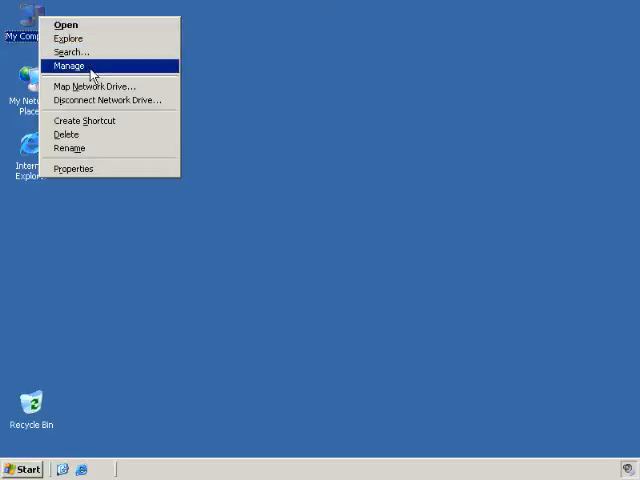
click(69, 65)
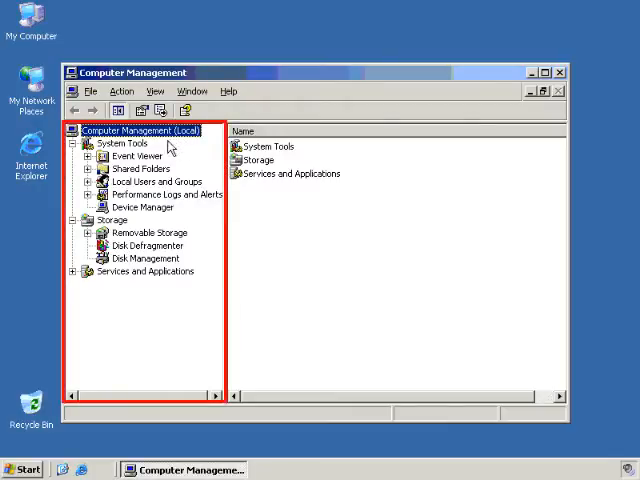
mouse_move(193, 158)
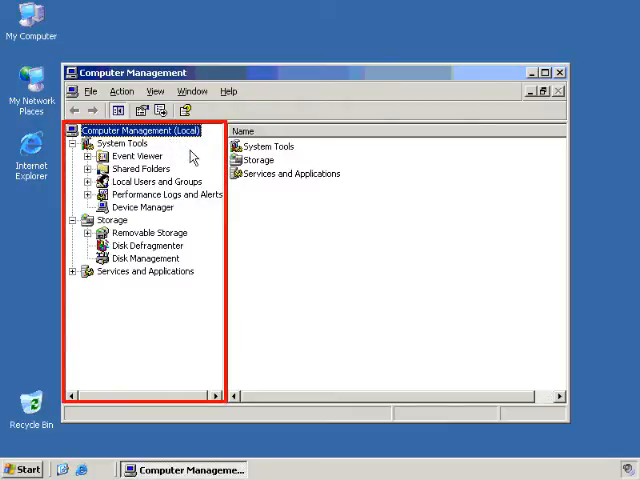
mouse_move(175, 265)
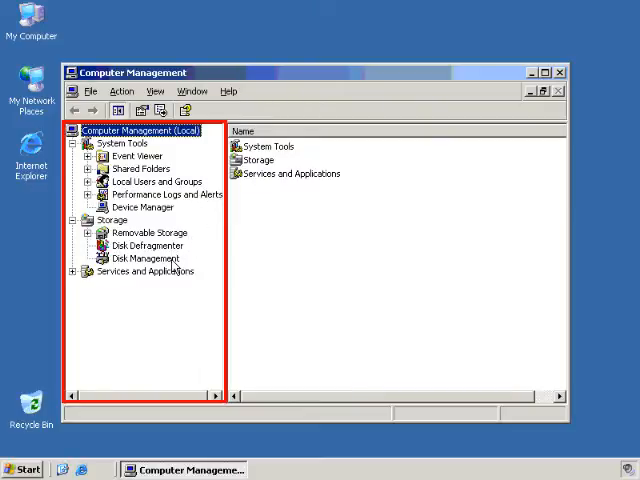
mouse_move(80, 275)
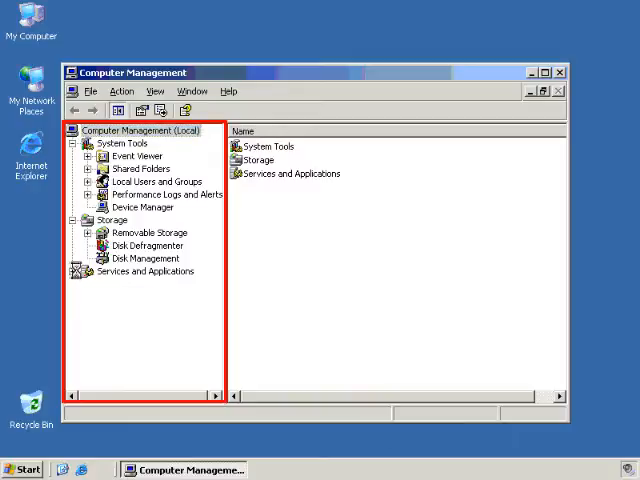
click(82, 271)
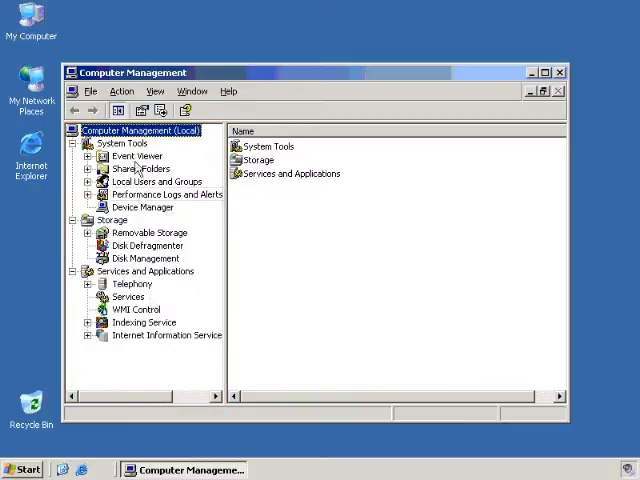
mouse_move(128, 383)
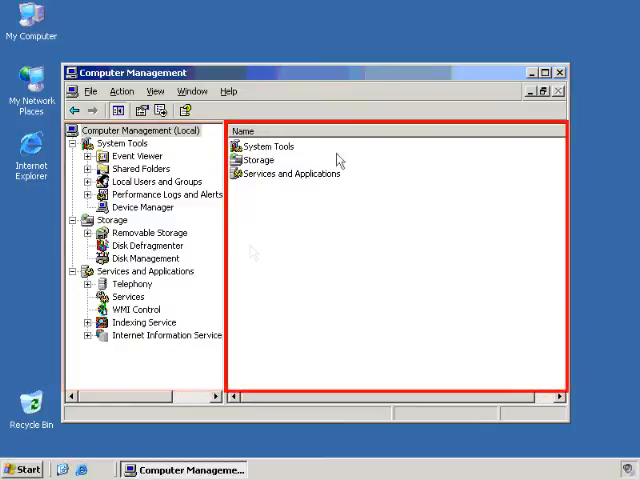
mouse_move(330, 365)
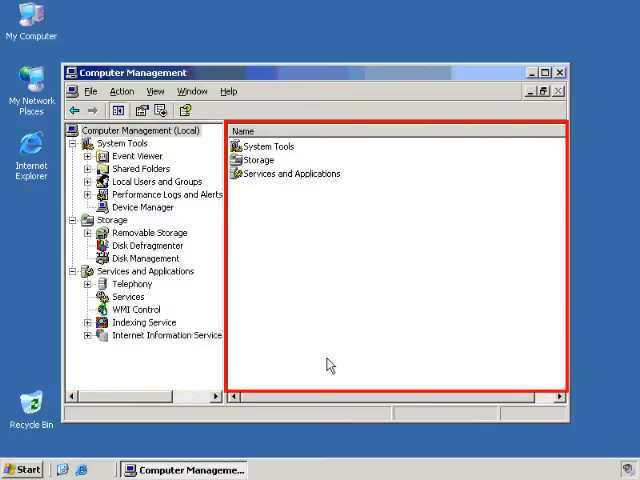
mouse_move(337, 379)
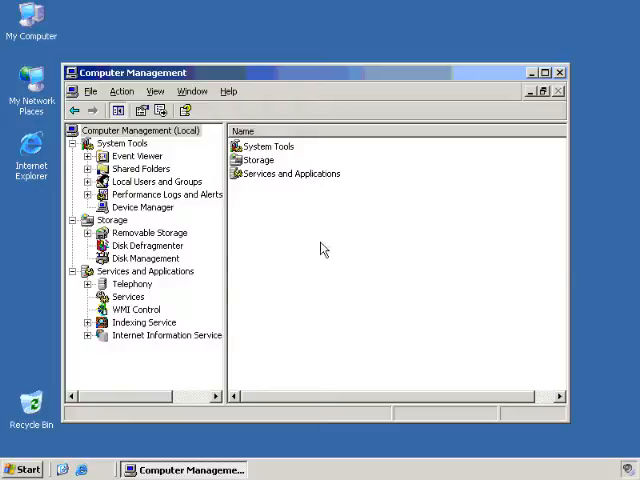
mouse_move(287, 222)
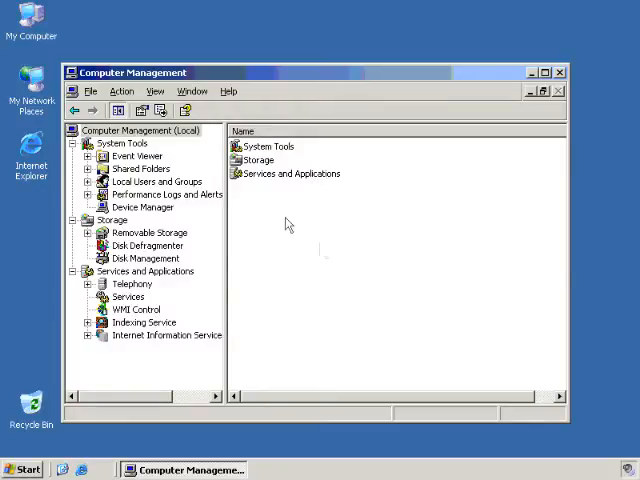
mouse_move(287, 223)
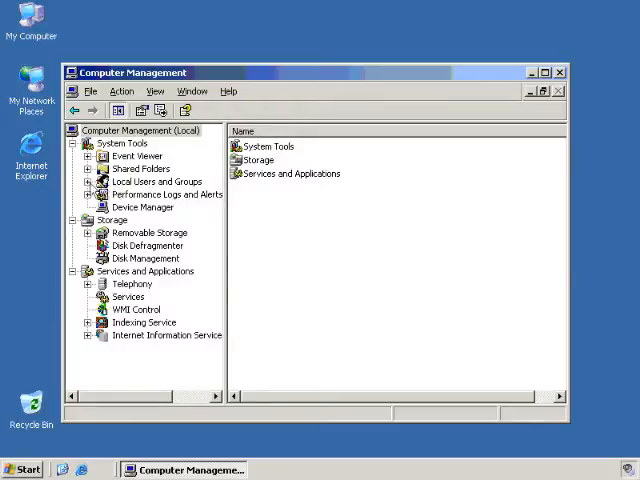
Step: Expand Local Users and Groups and list accounts like Administrator, Guest and Todd
click(87, 181)
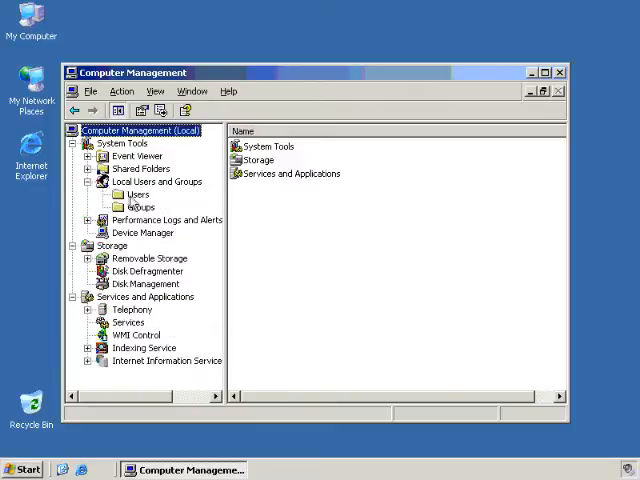
click(139, 194)
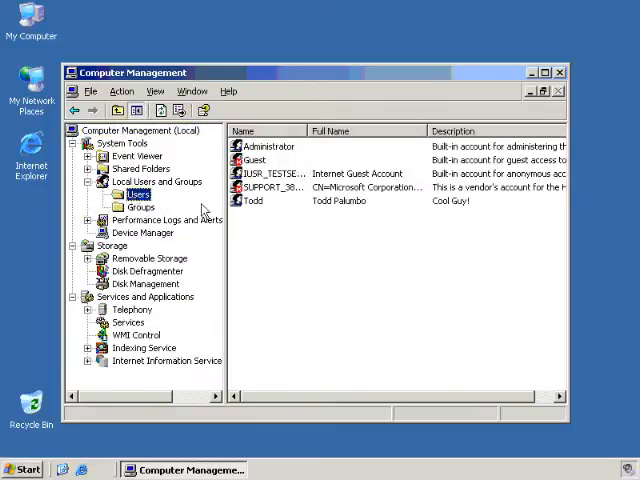
mouse_move(340, 263)
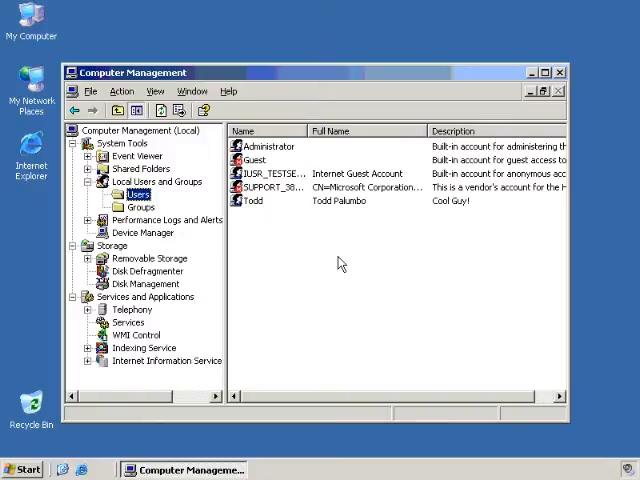
mouse_move(335, 258)
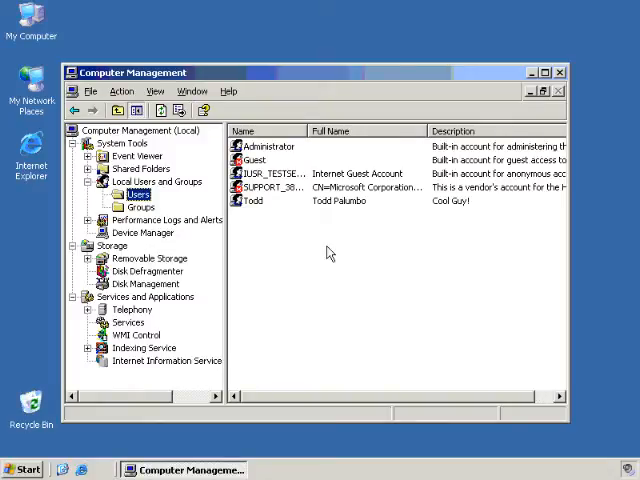
mouse_move(333, 271)
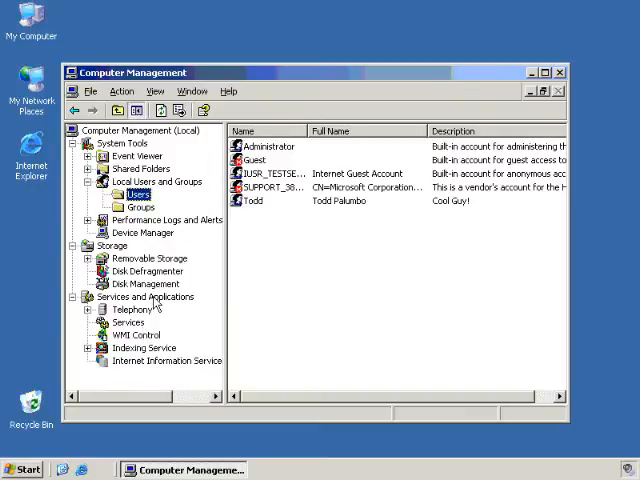
mouse_move(165, 263)
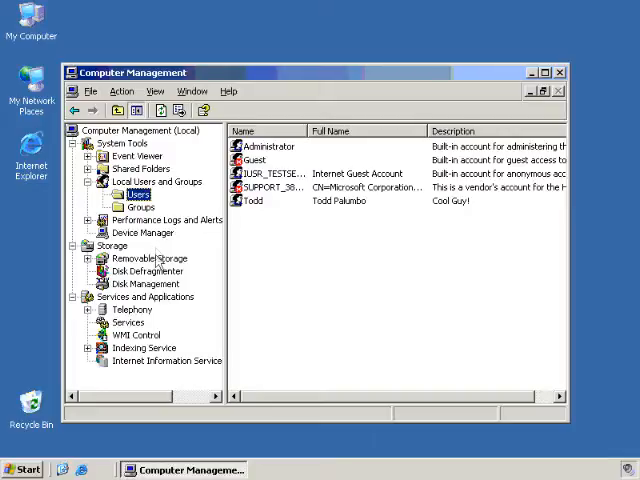
mouse_move(157, 383)
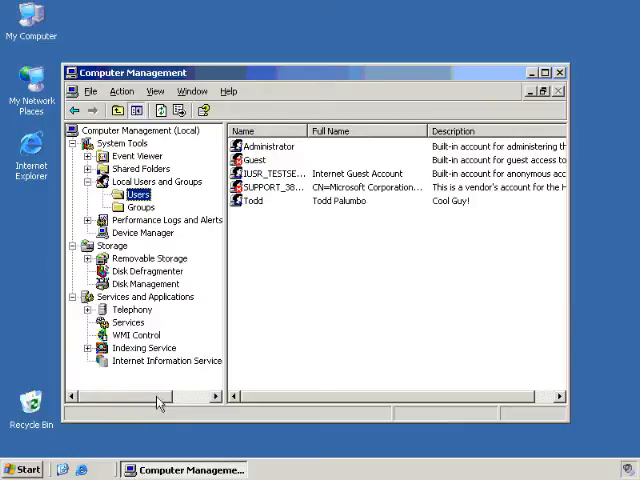
mouse_move(157, 400)
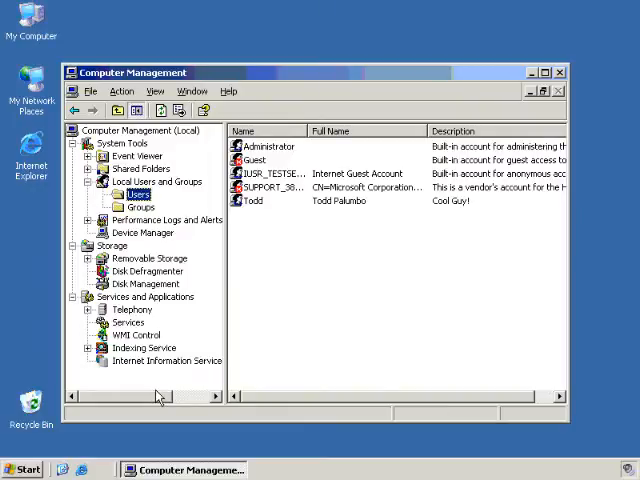
mouse_move(178, 196)
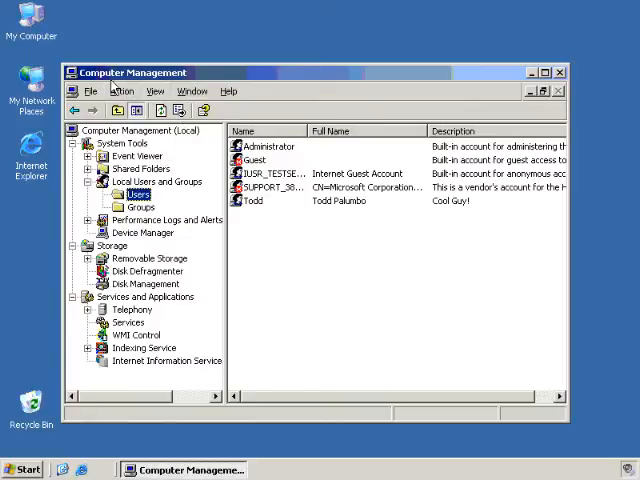
mouse_move(62, 168)
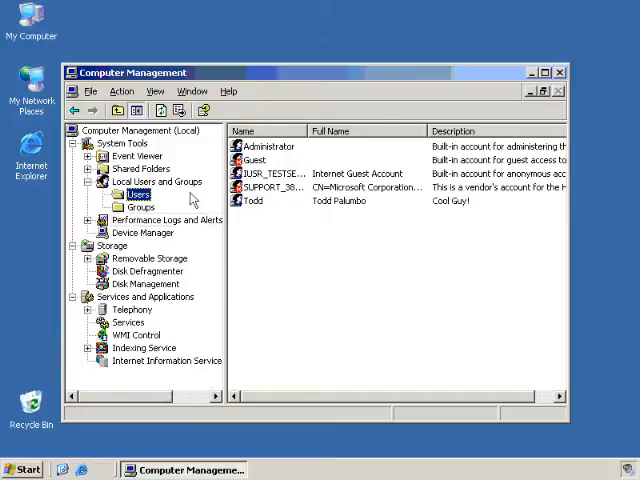
mouse_move(197, 237)
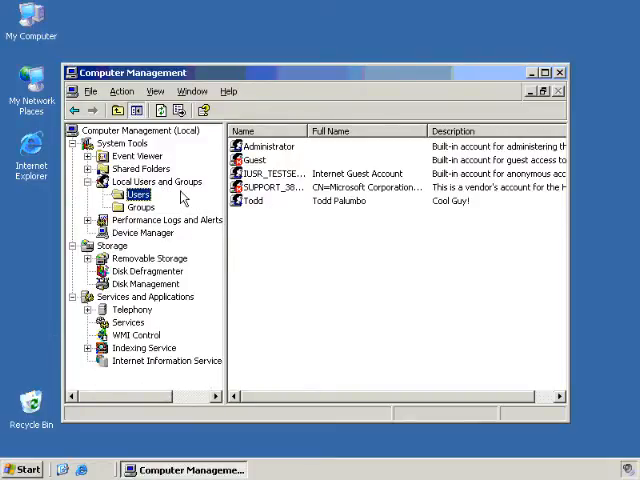
mouse_move(140, 168)
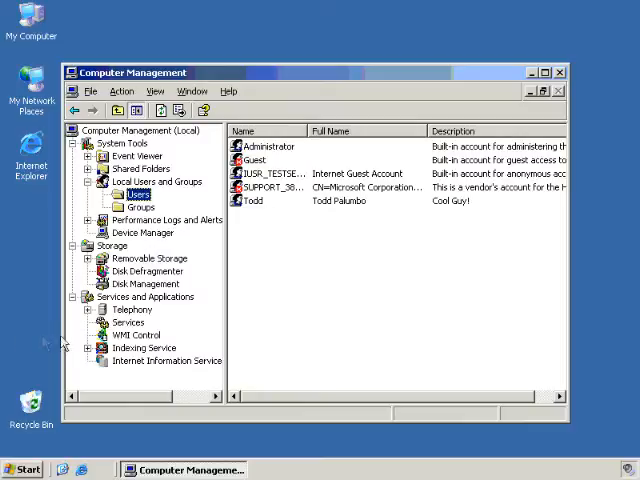
mouse_move(22, 469)
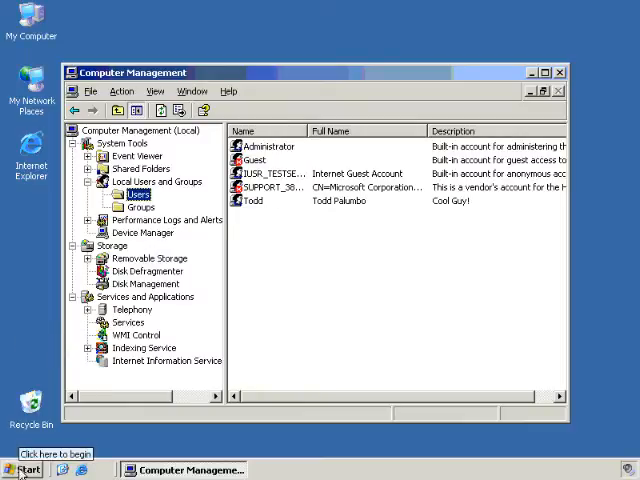
Step: Launch lusrmgr.msc from Run and review its Users and Groups lists
click(22, 469)
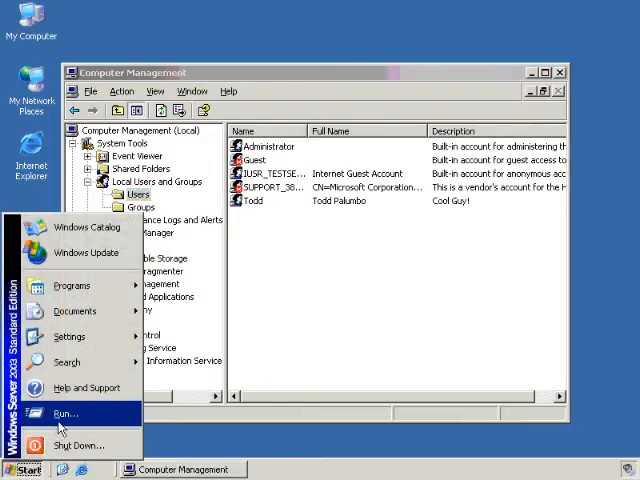
click(66, 413)
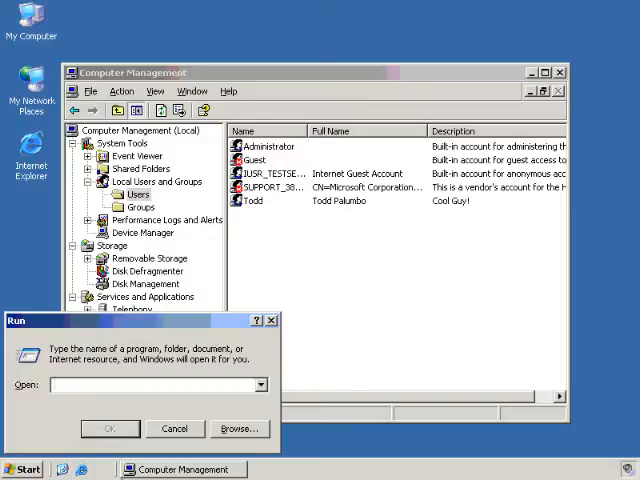
text(lu)
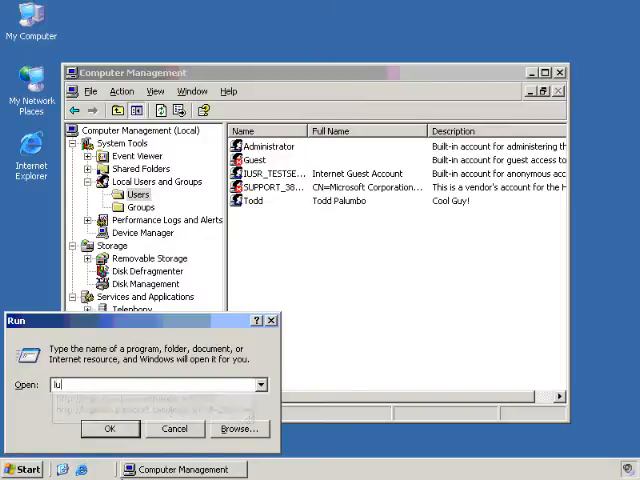
text(srmgr.m)
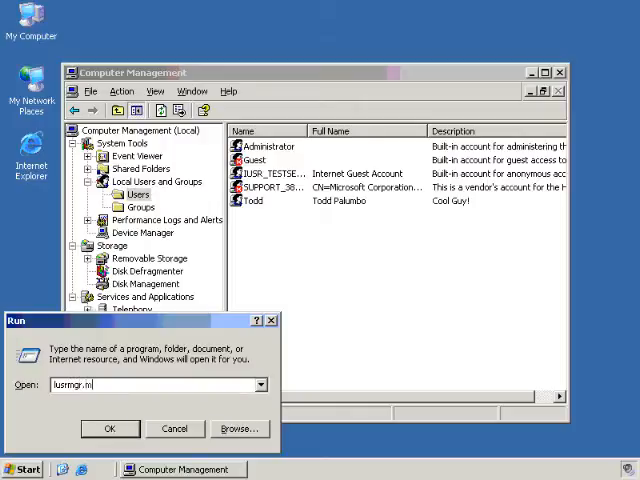
text(sc)
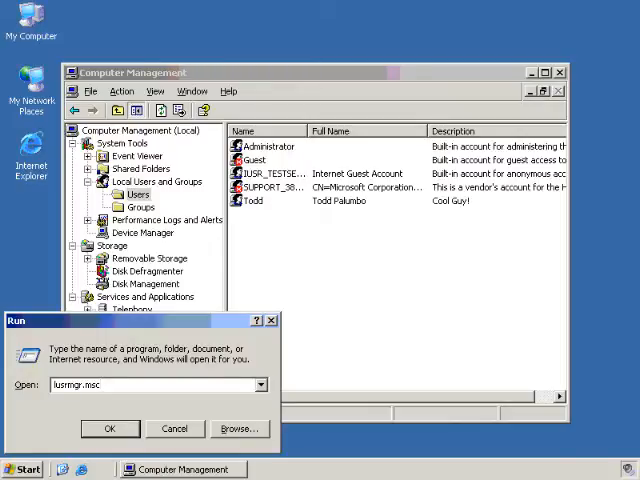
click(110, 428)
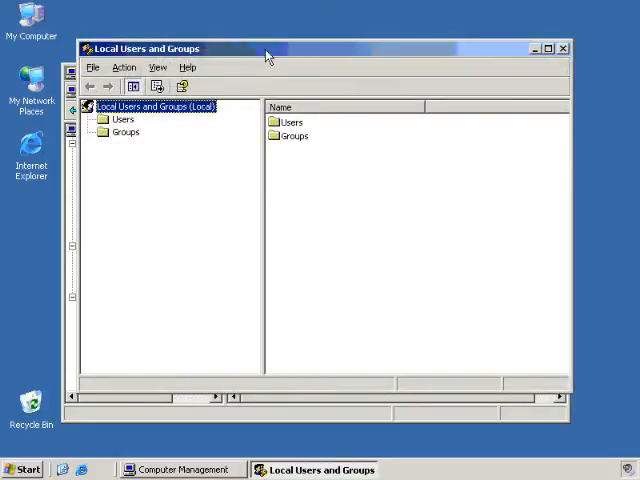
mouse_move(347, 248)
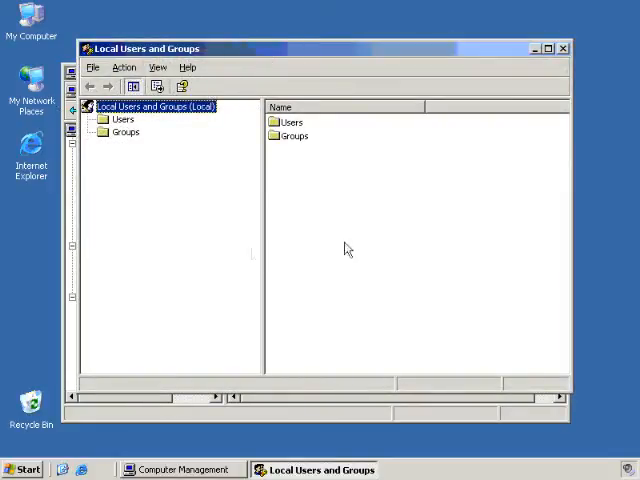
mouse_move(170, 165)
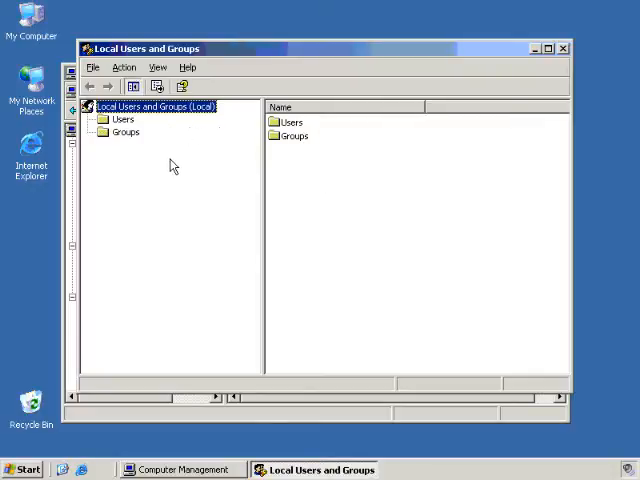
mouse_move(201, 151)
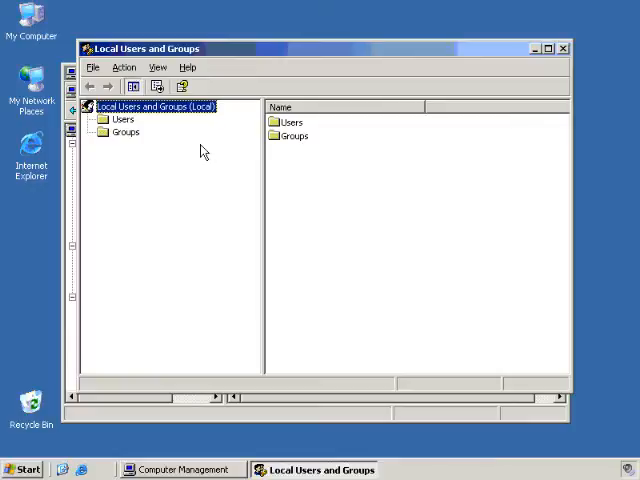
mouse_move(135, 150)
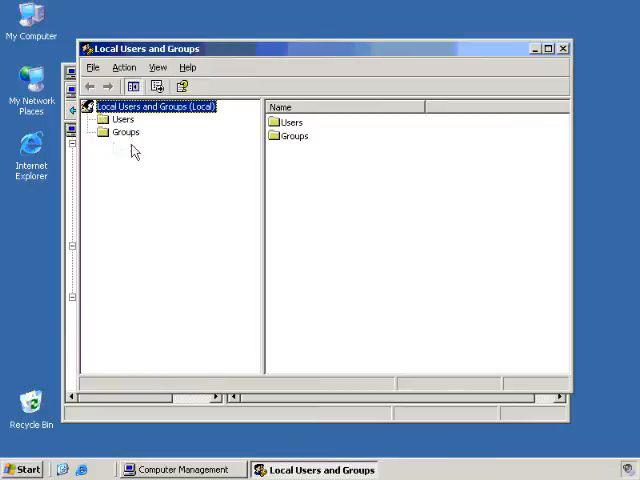
click(123, 119)
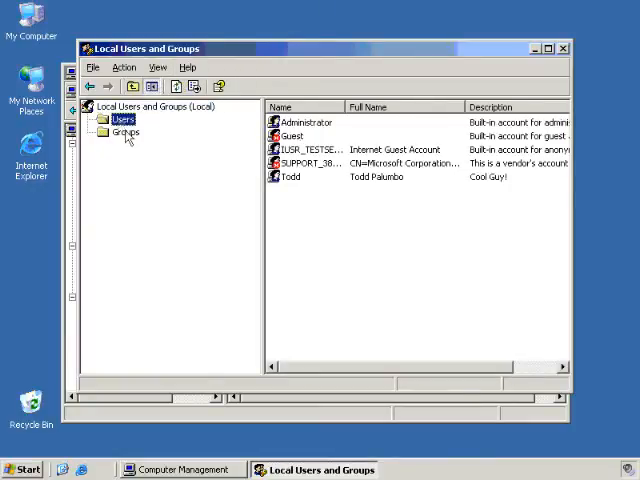
click(122, 131)
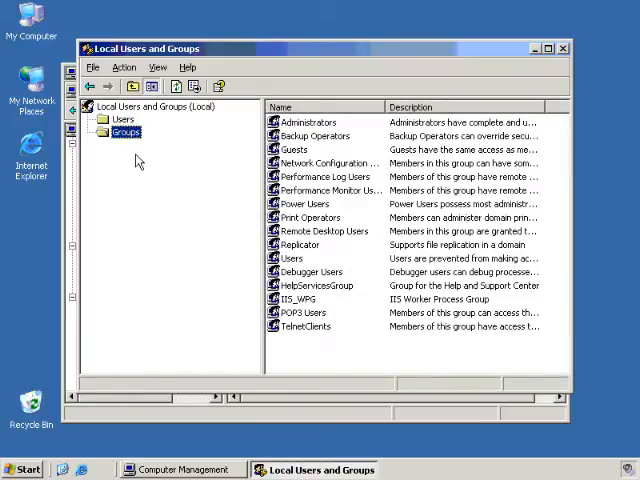
mouse_move(160, 140)
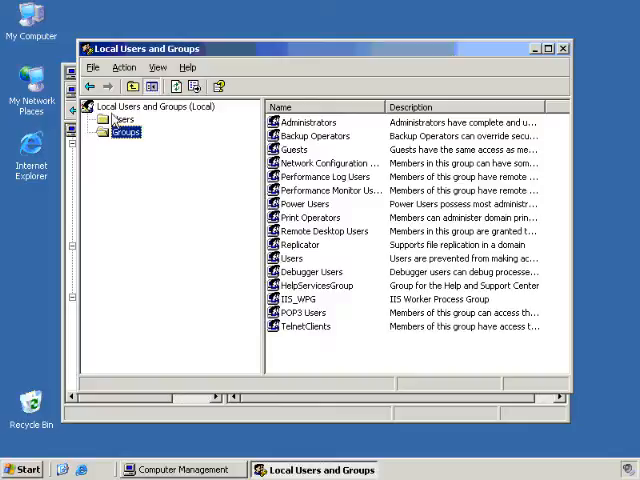
mouse_move(167, 146)
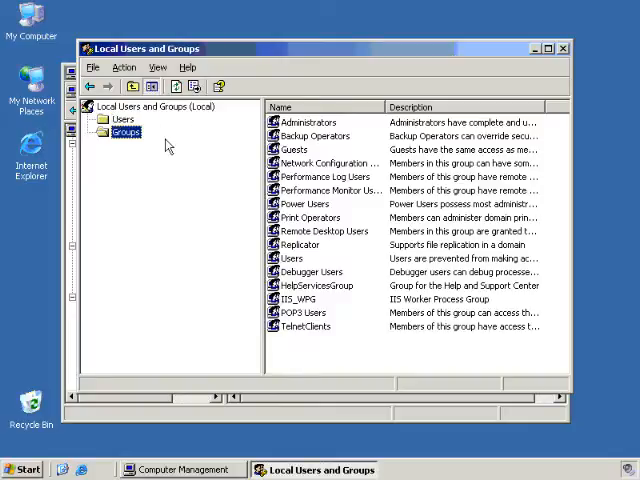
mouse_move(119, 164)
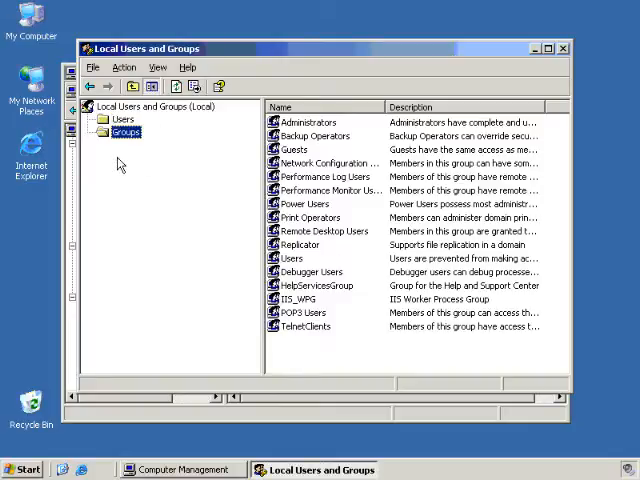
mouse_move(538, 85)
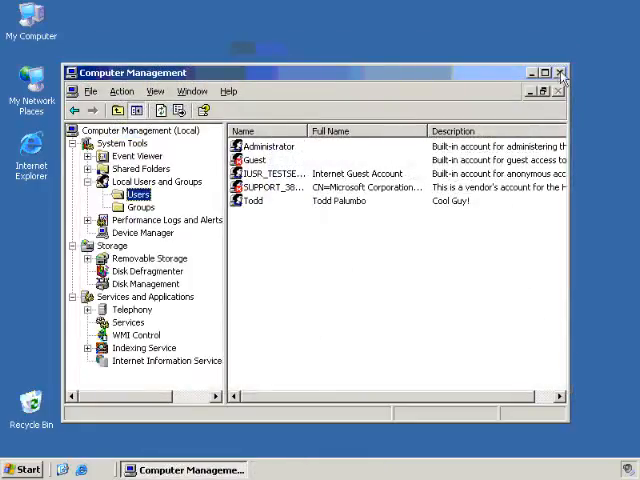
Step: Close Computer Management, launch mmc from Run, and maximize the Console Root window
click(561, 72)
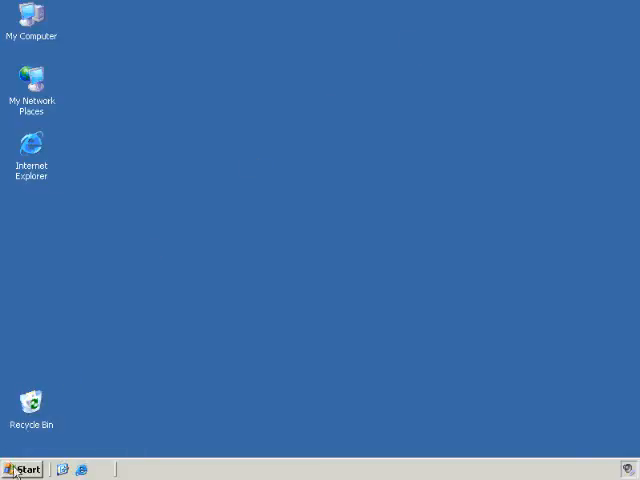
click(22, 469)
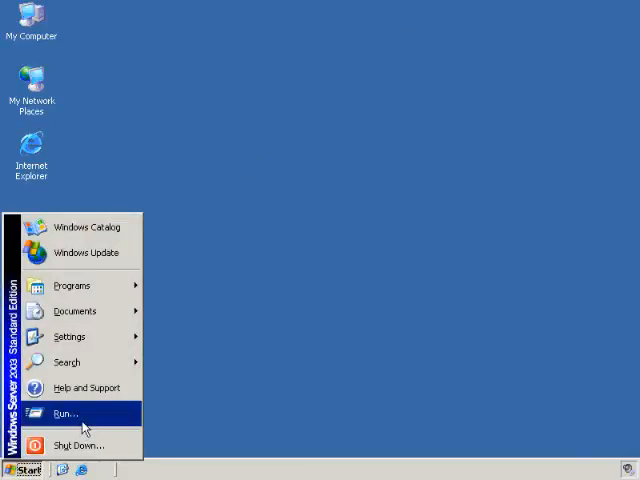
click(64, 414)
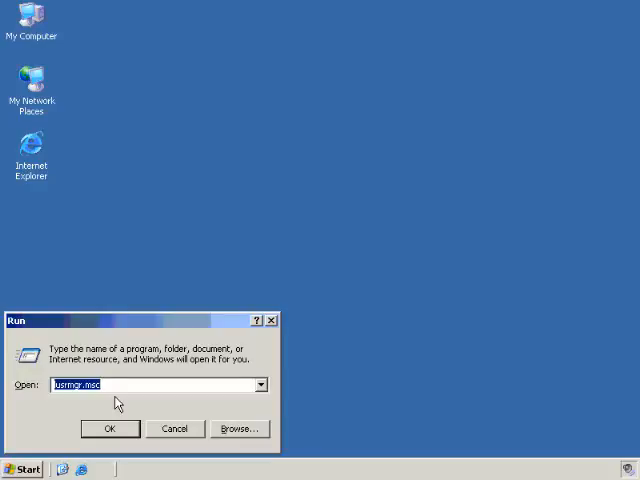
text(mmc)
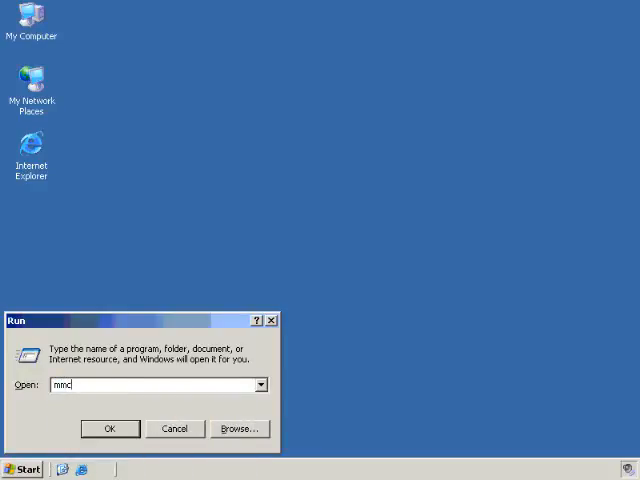
text(.ex)
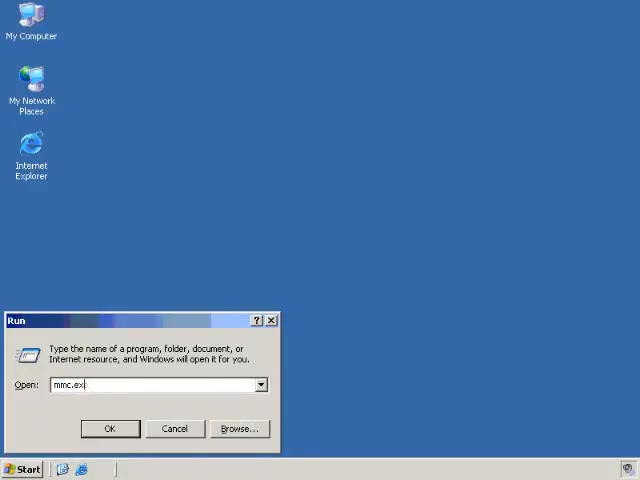
key(BackSpace)
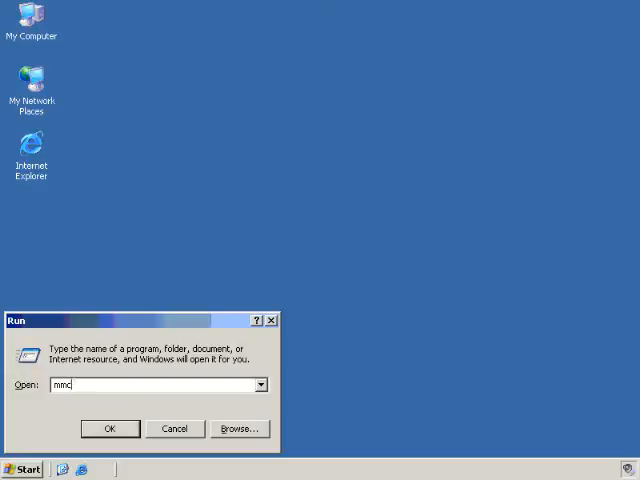
click(110, 428)
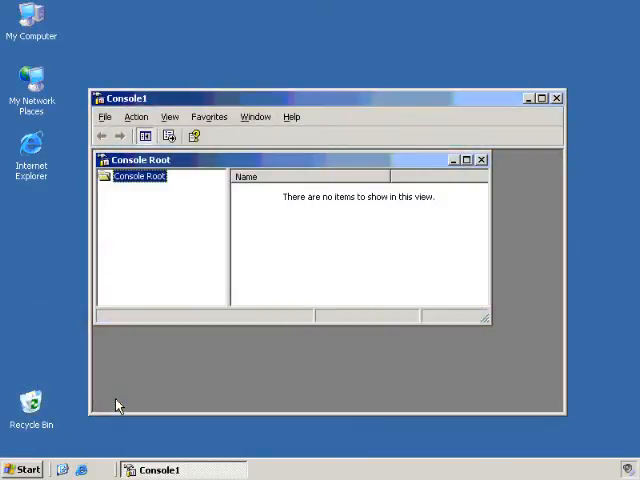
mouse_move(117, 253)
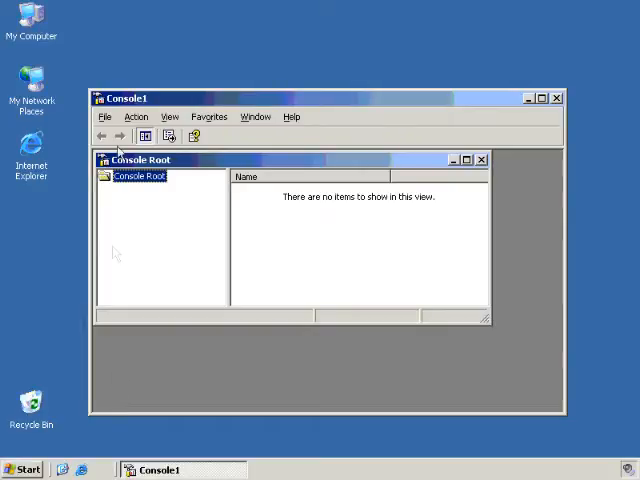
mouse_move(230, 176)
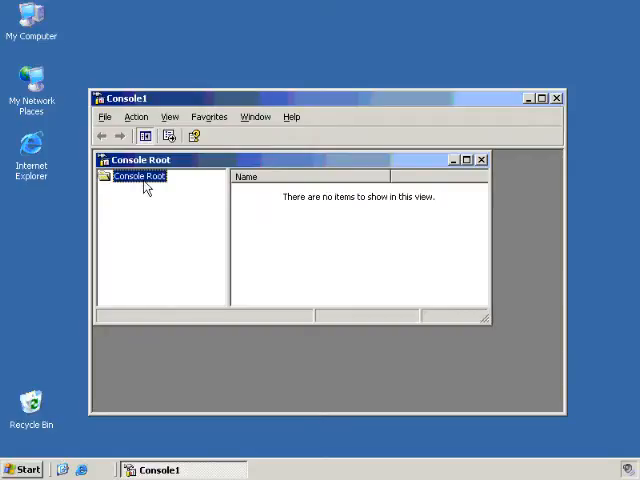
mouse_move(210, 136)
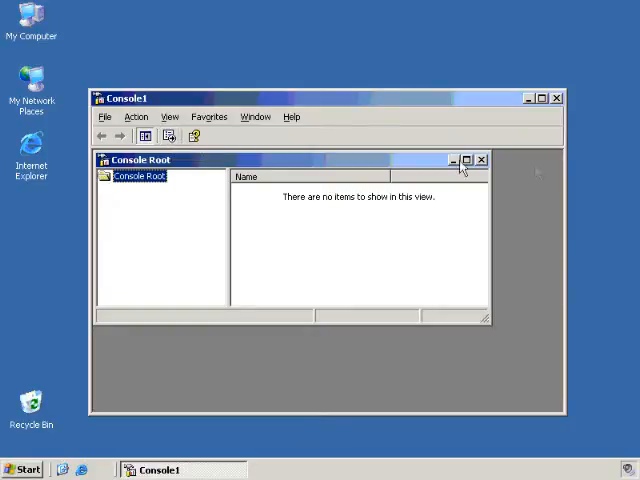
click(468, 160)
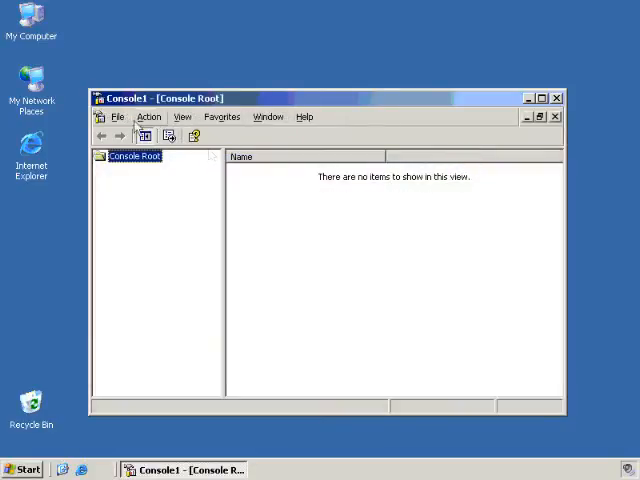
Step: Open the empty console's File menu to reach Add/Remove Snap-in
click(118, 117)
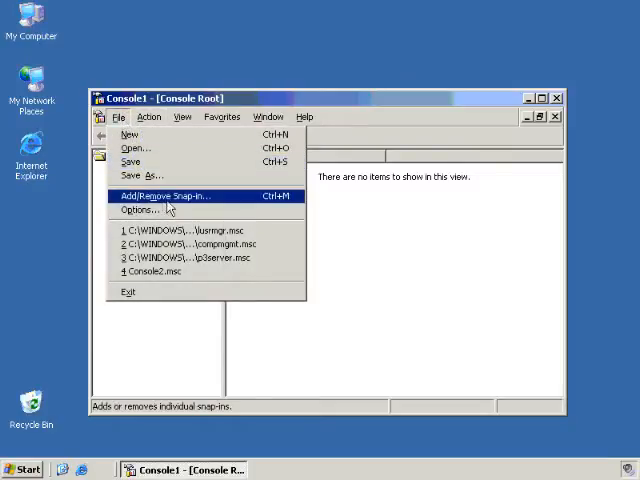
mouse_move(190, 197)
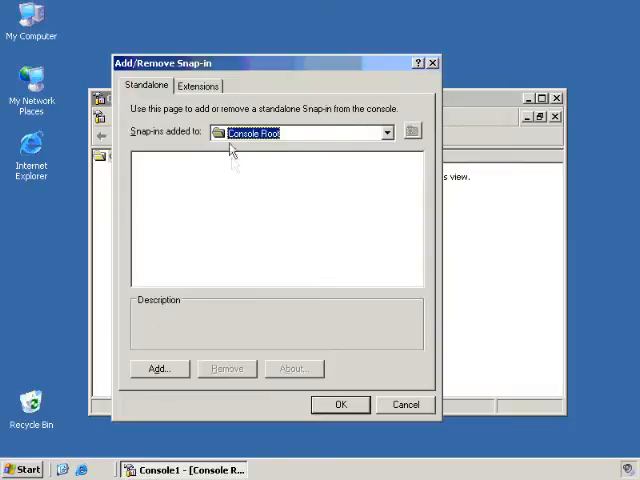
mouse_move(137, 138)
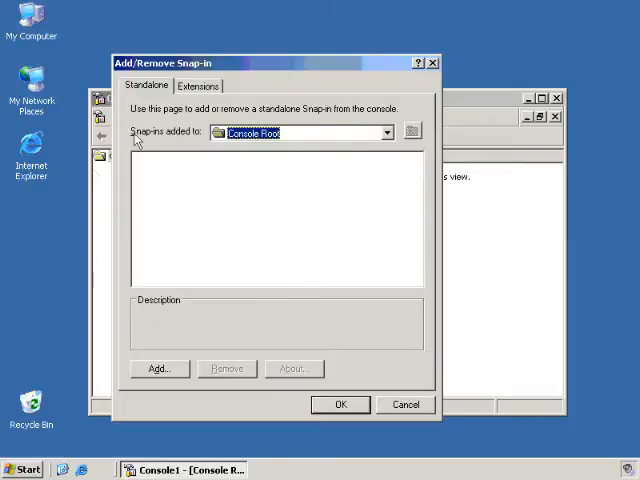
mouse_move(348, 271)
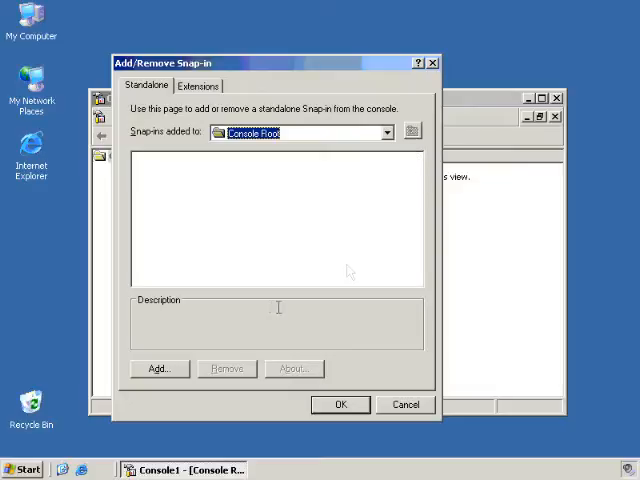
mouse_move(130, 385)
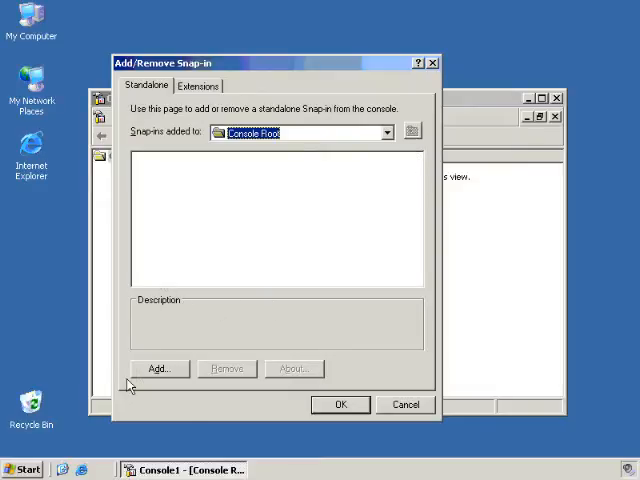
Step: Add the Local Users and Groups snap-in, keeping Local computer as the target
click(158, 368)
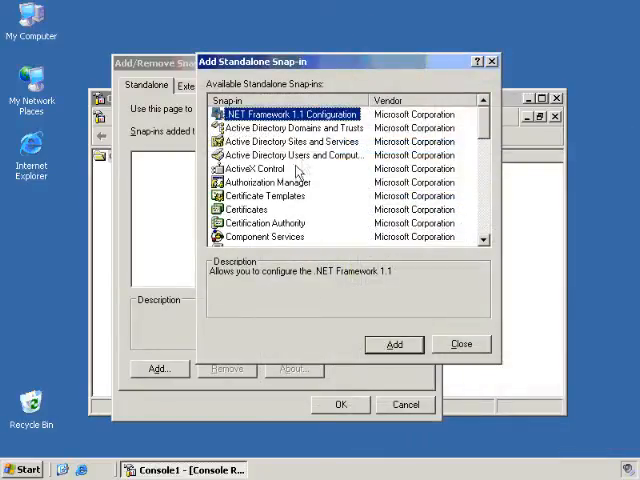
scroll(down, 3)
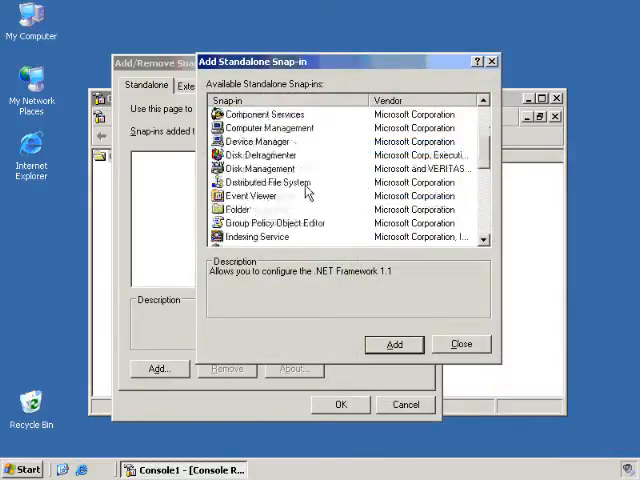
scroll(down, 3)
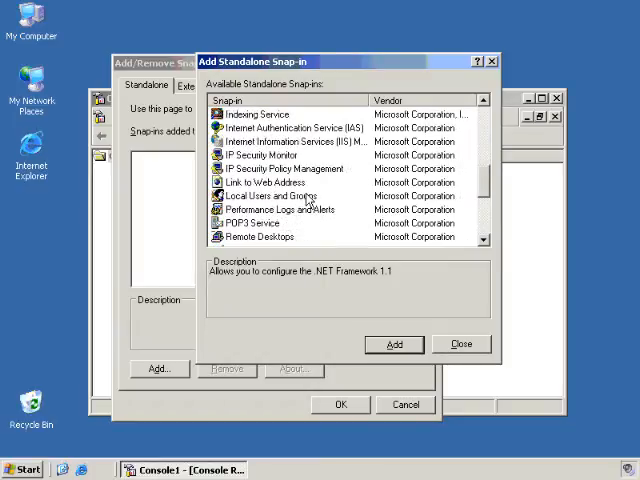
click(270, 195)
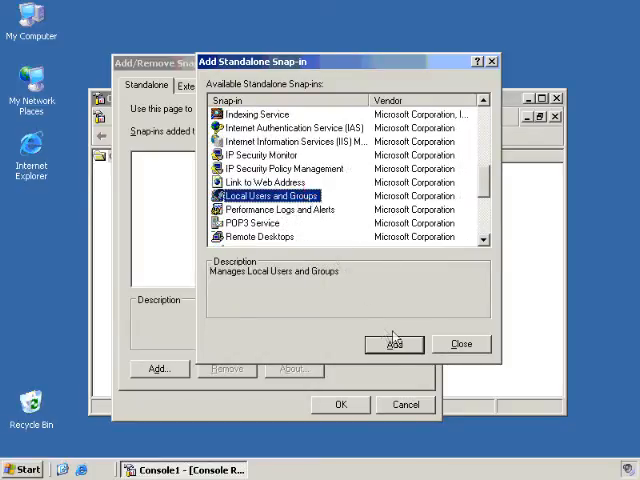
click(394, 343)
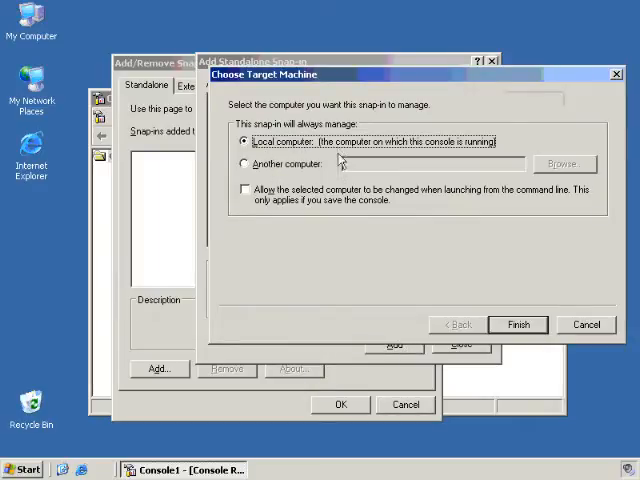
mouse_move(263, 172)
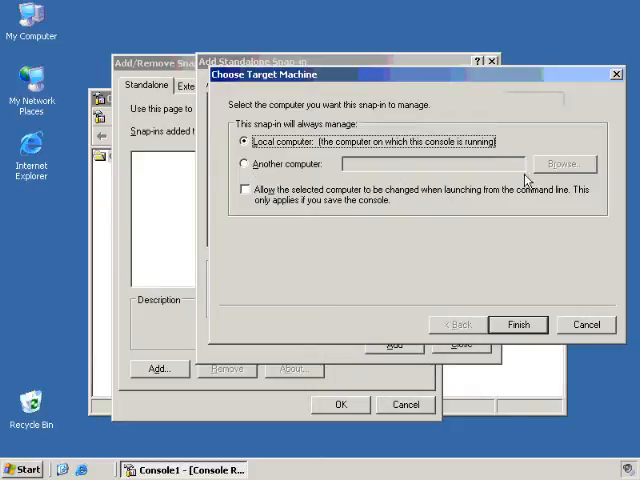
mouse_move(429, 167)
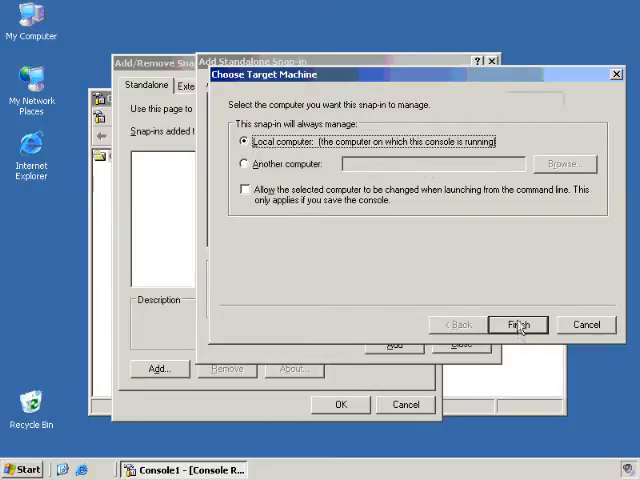
click(518, 324)
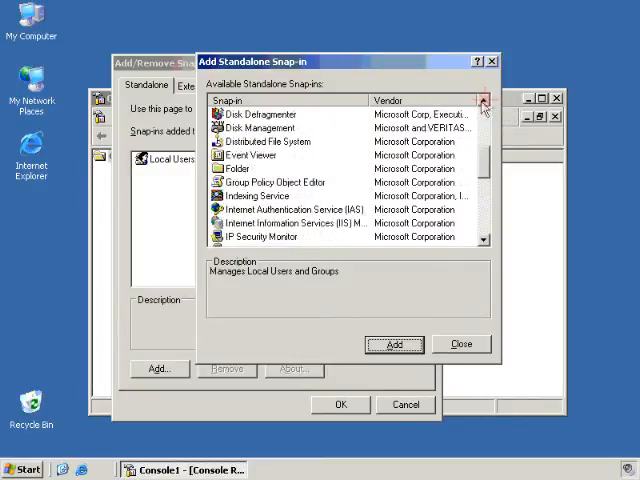
Step: Add Event Viewer for the local computer and apply the snap-in additions
click(254, 155)
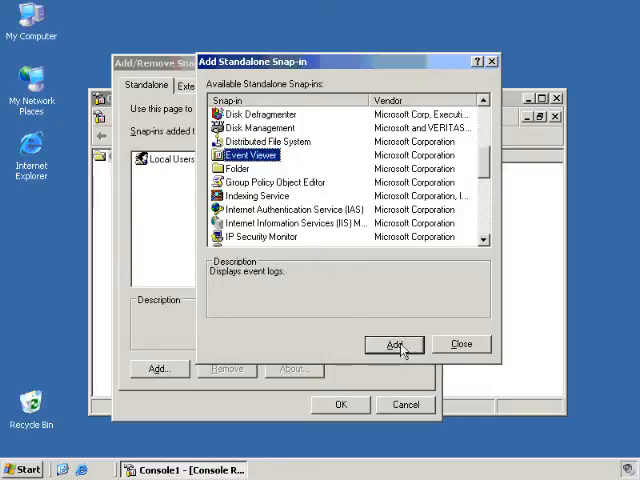
click(393, 344)
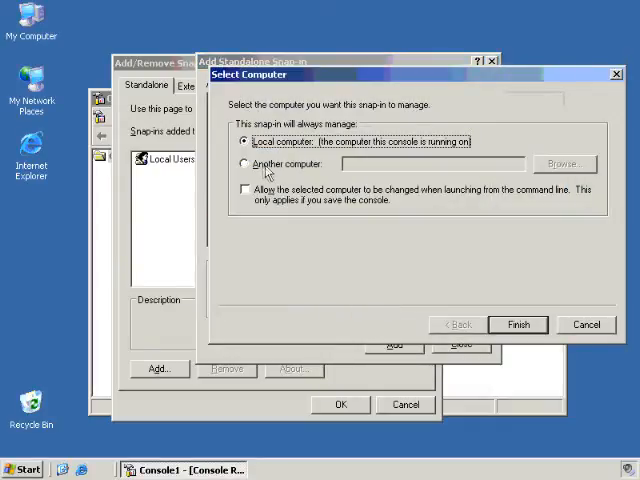
mouse_move(320, 156)
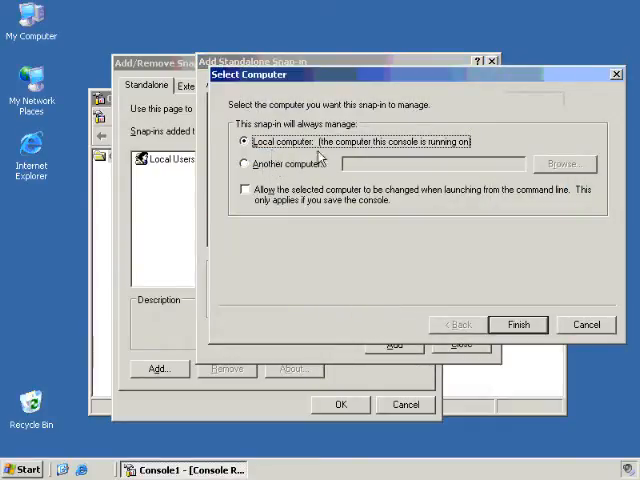
mouse_move(313, 172)
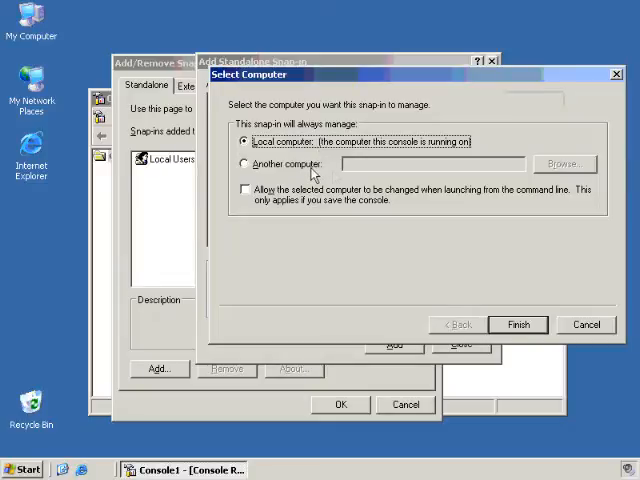
mouse_move(518, 324)
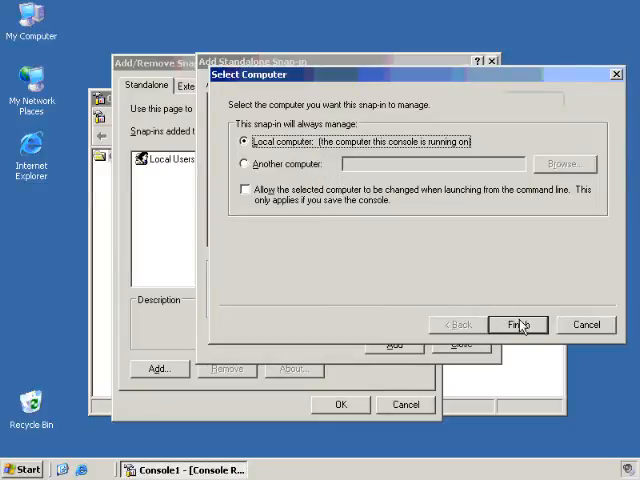
click(518, 324)
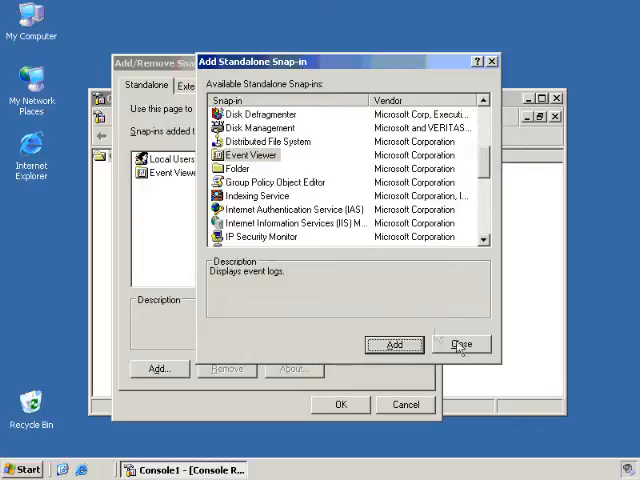
click(462, 344)
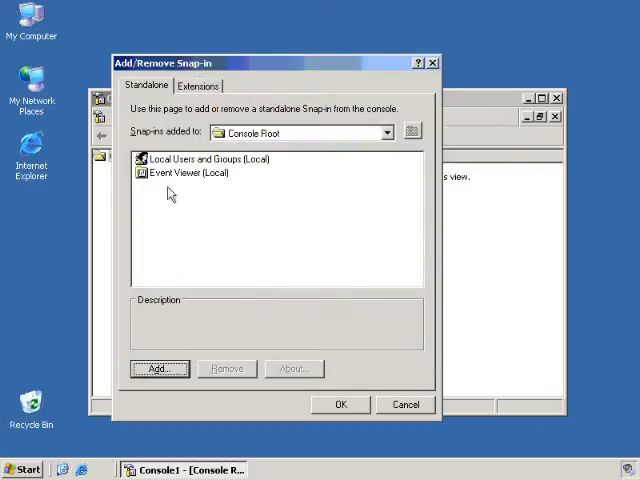
mouse_move(138, 137)
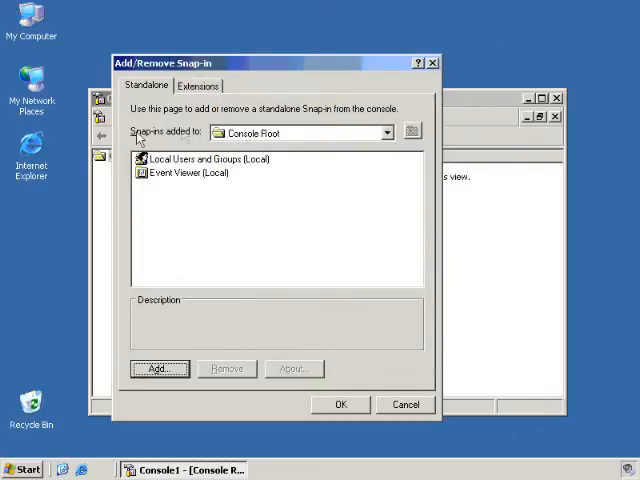
mouse_move(240, 218)
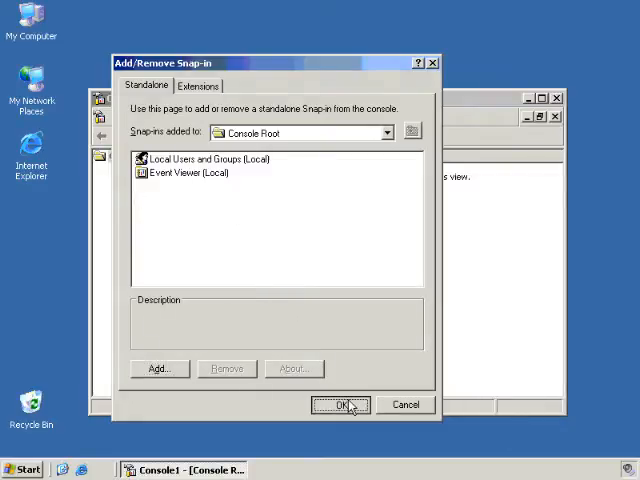
click(342, 404)
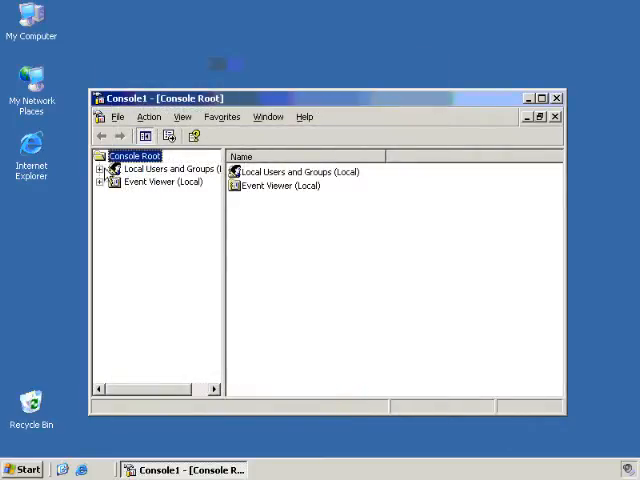
Step: Expand Local Users and Groups and Event Viewer (Local), then view the Application log
click(165, 170)
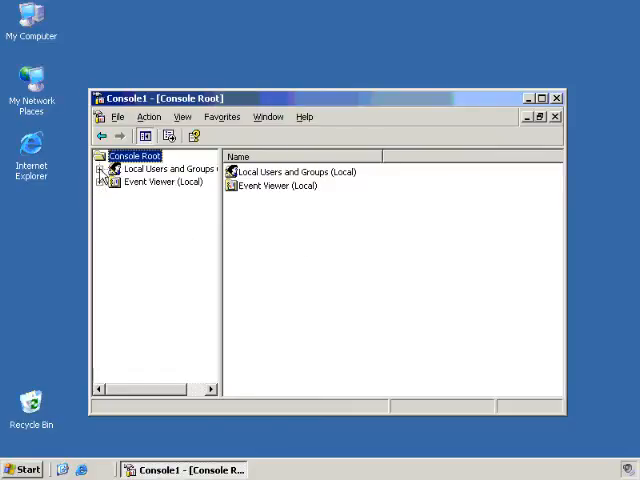
click(104, 168)
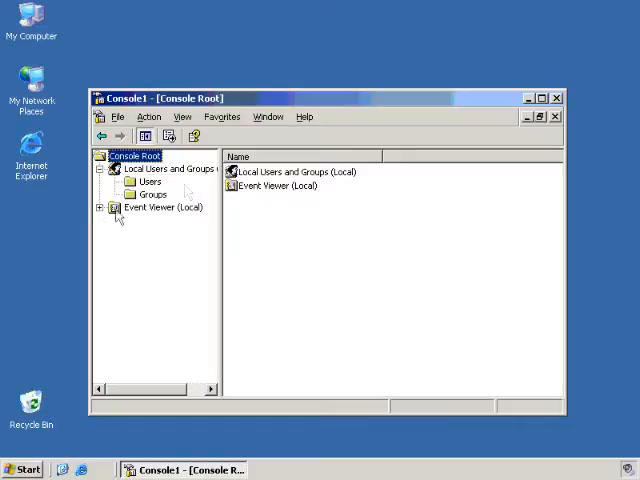
click(114, 207)
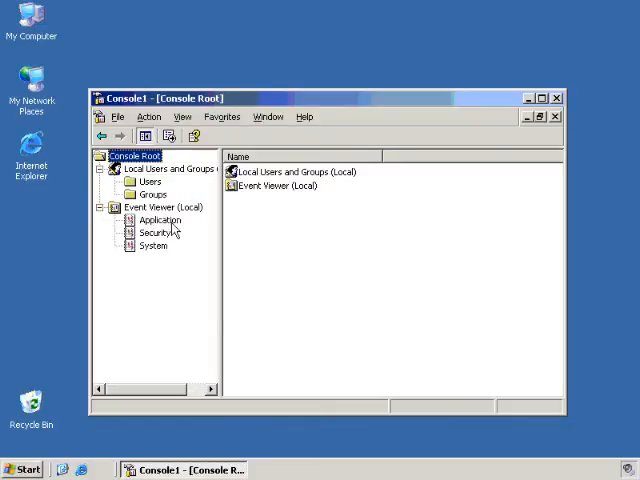
click(159, 219)
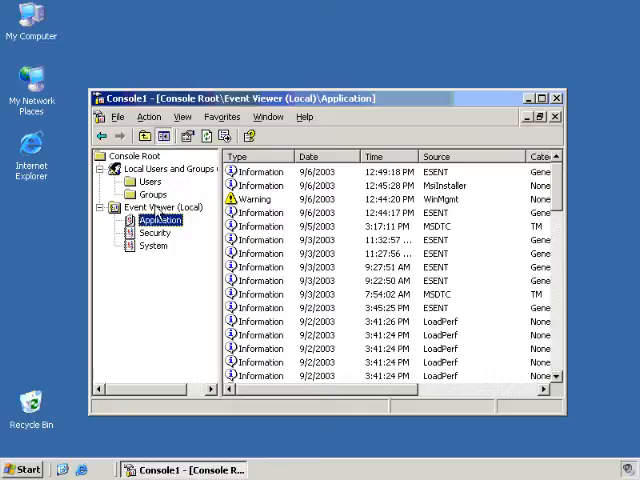
Step: Add another Event Viewer snap-in set to manage the computer Testclient
click(119, 117)
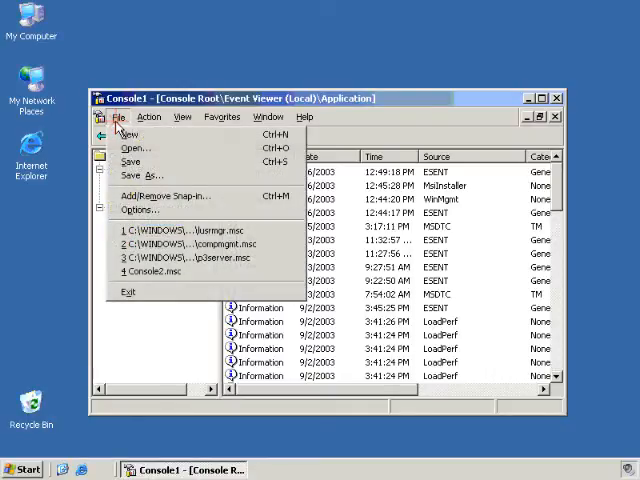
click(157, 194)
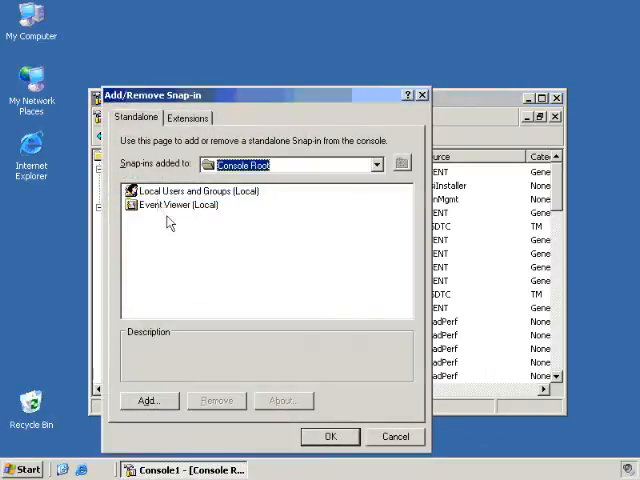
click(148, 400)
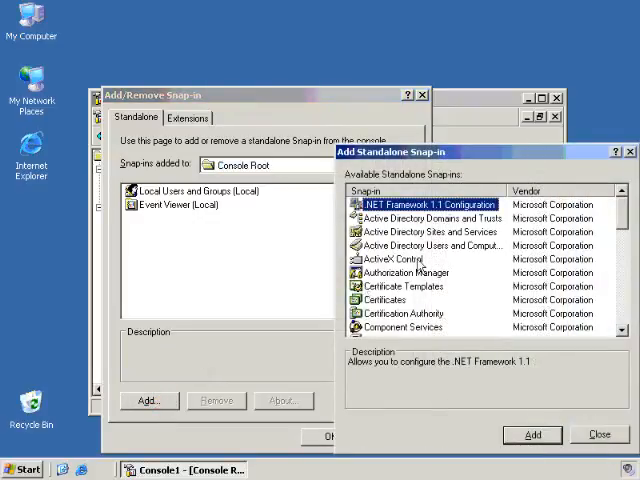
scroll(down, 3)
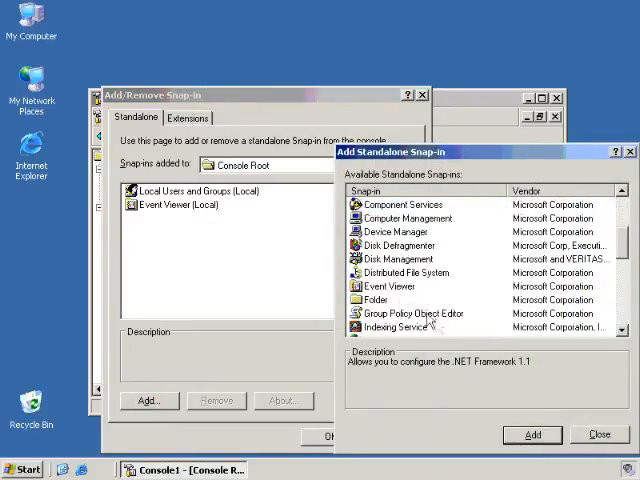
click(390, 286)
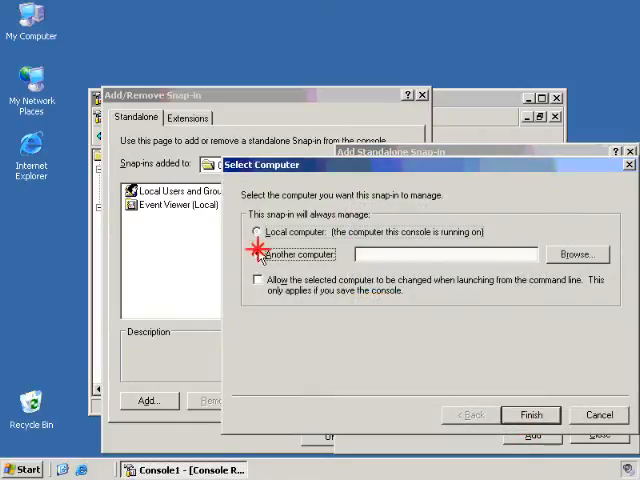
click(258, 253)
text(Testclient)
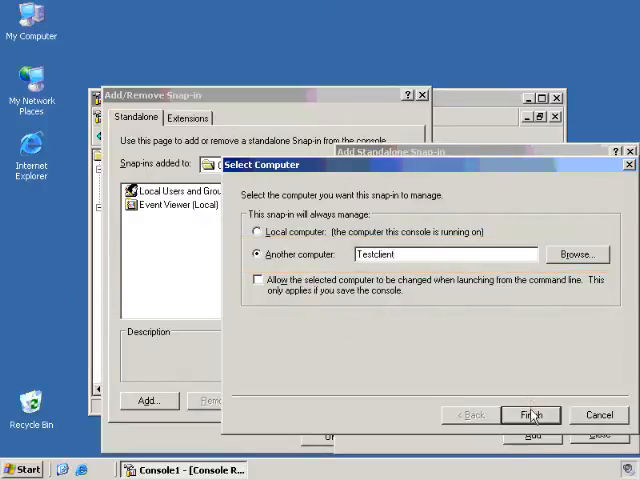
click(529, 414)
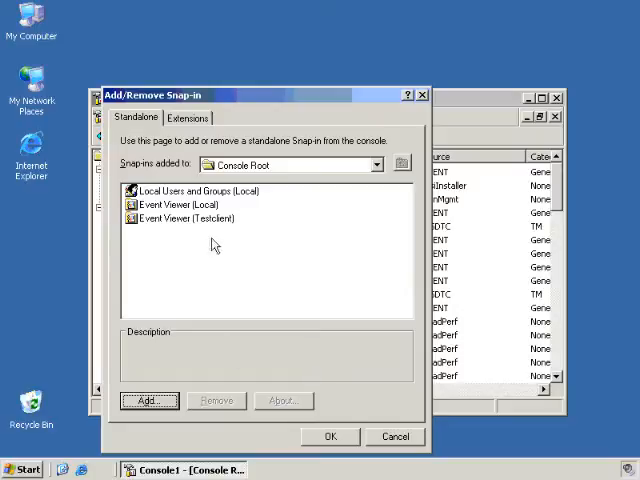
mouse_move(205, 240)
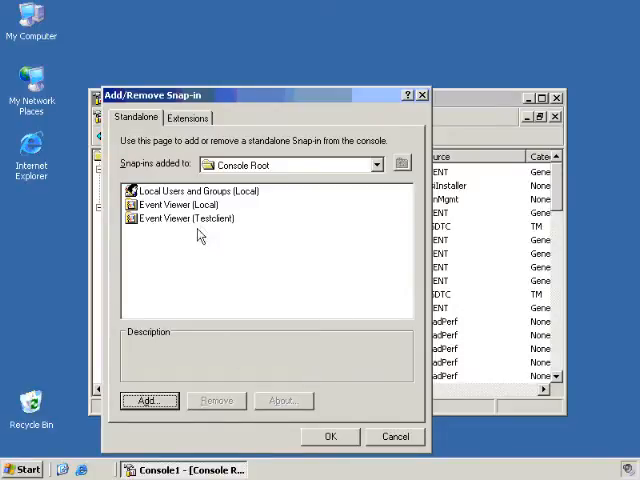
mouse_move(295, 418)
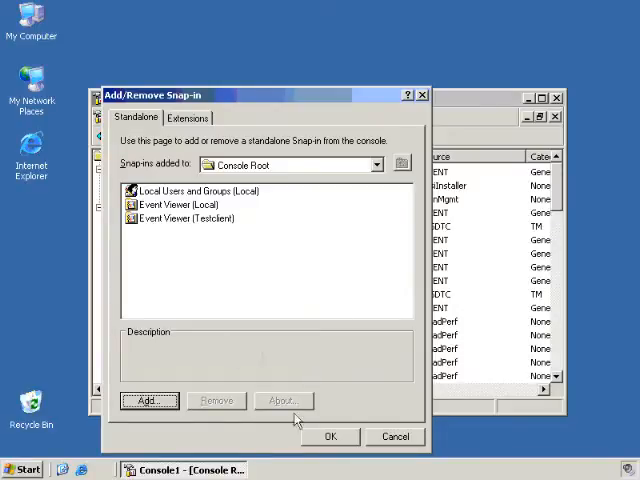
Step: Apply the snap-in list and view Testclient's Application log
click(330, 436)
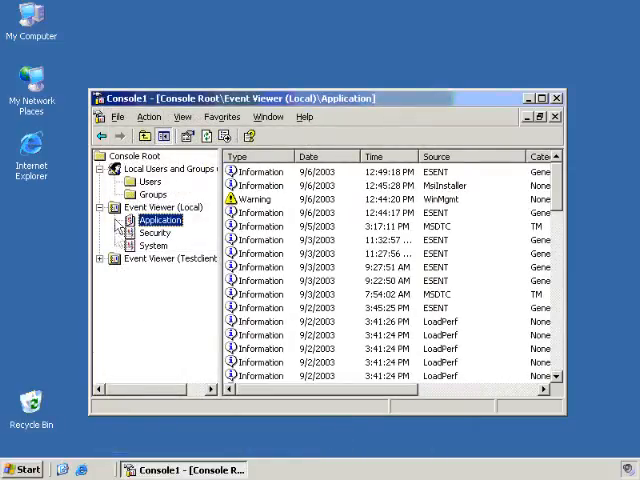
mouse_move(180, 273)
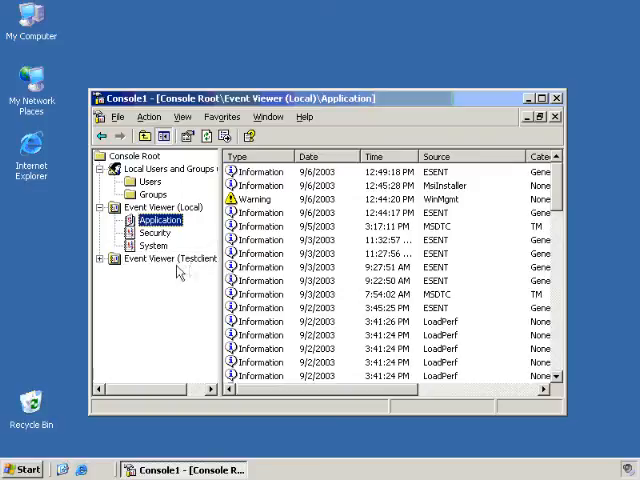
click(107, 258)
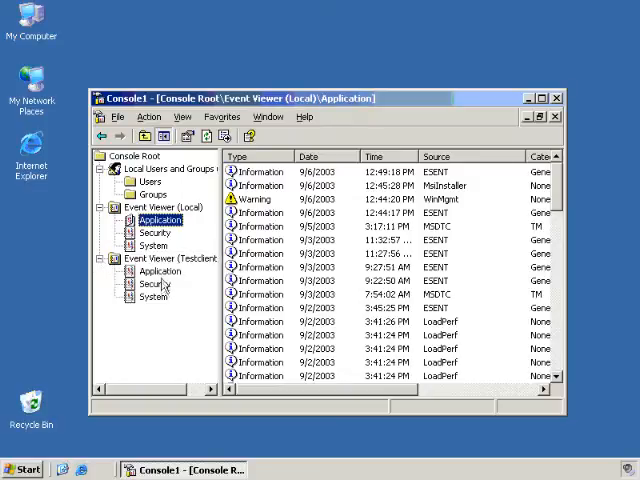
click(160, 271)
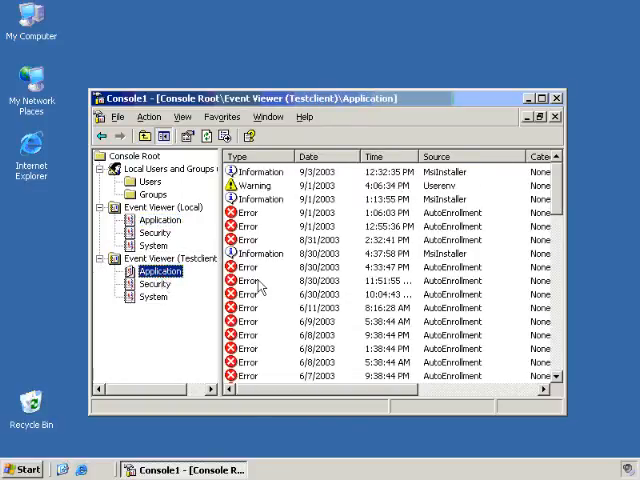
mouse_move(278, 237)
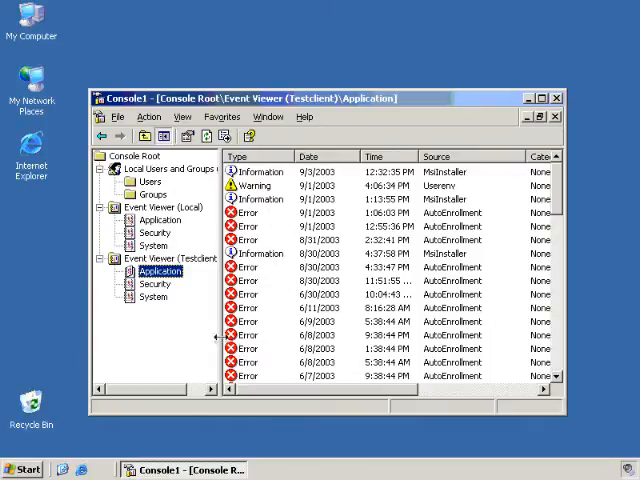
mouse_move(282, 293)
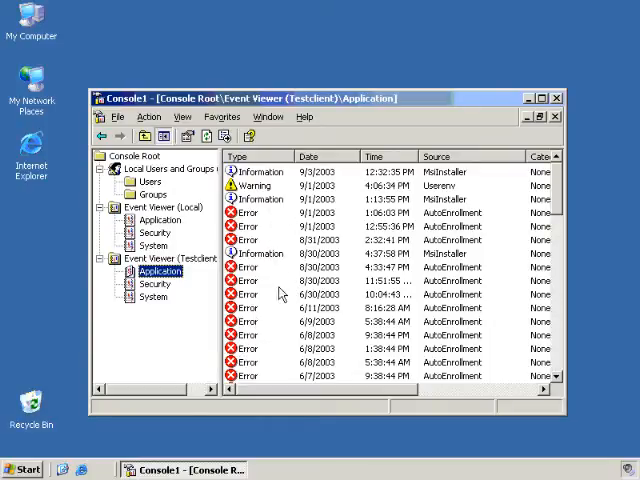
mouse_move(278, 285)
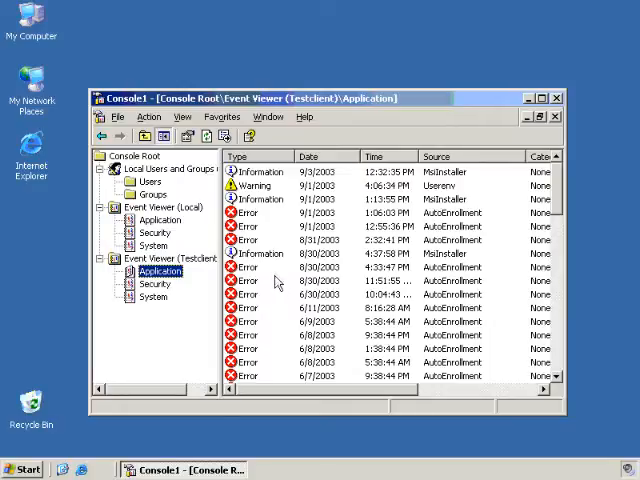
mouse_move(272, 280)
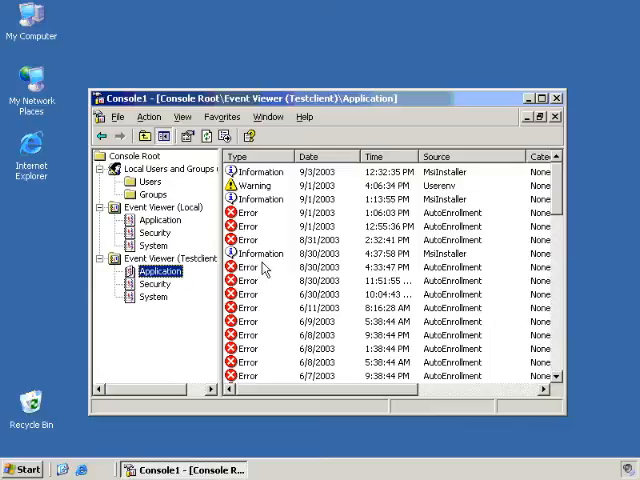
Step: View Testclient's System log, then collapse the tree back to Console Root
click(170, 257)
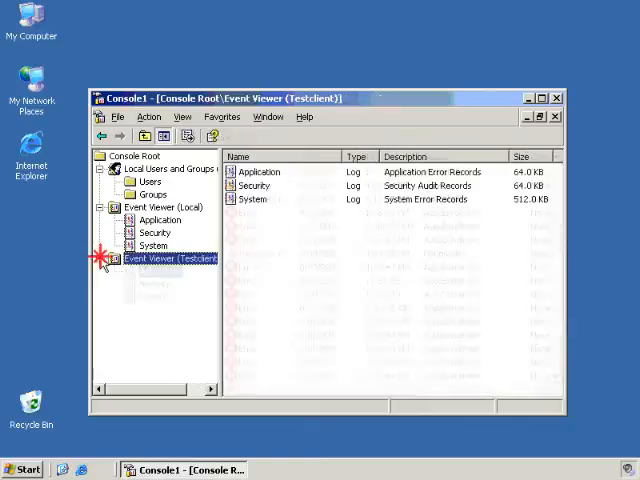
click(101, 168)
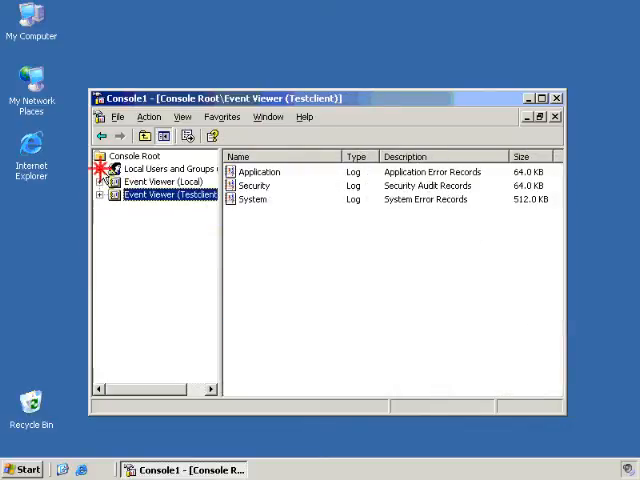
click(135, 156)
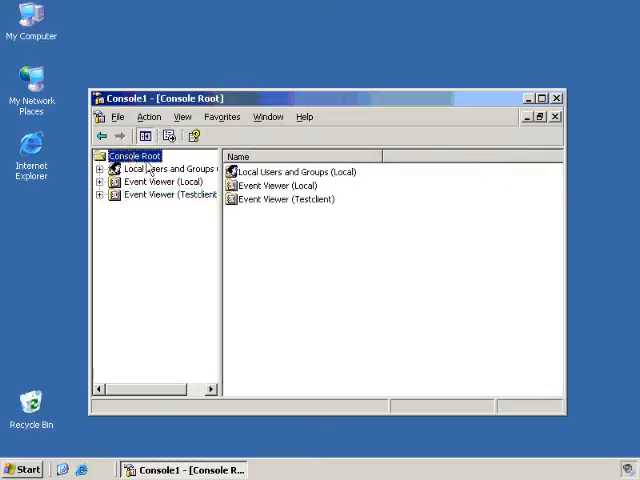
mouse_move(148, 222)
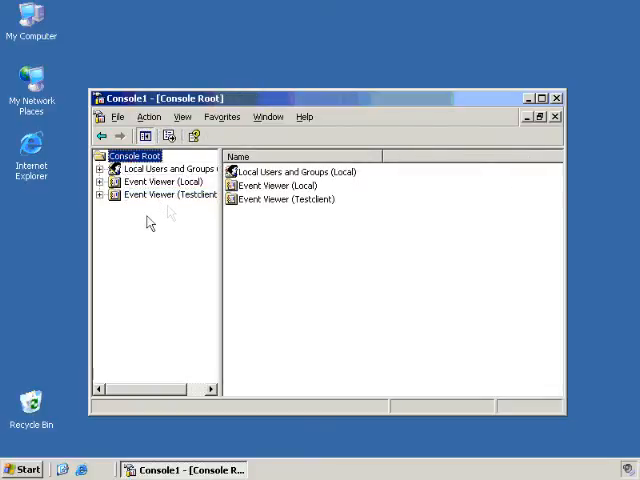
click(101, 194)
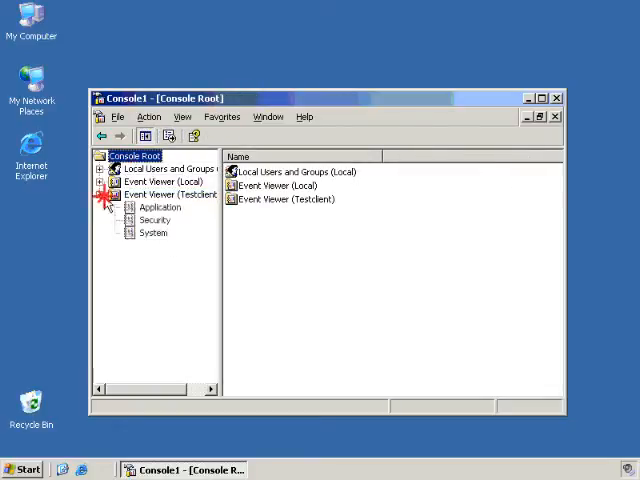
click(153, 232)
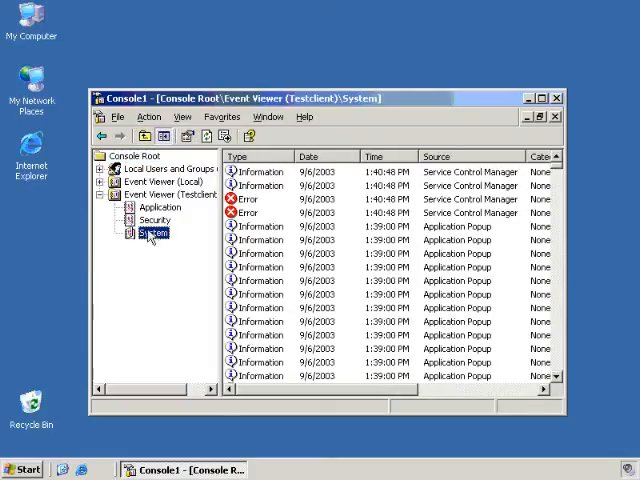
click(160, 196)
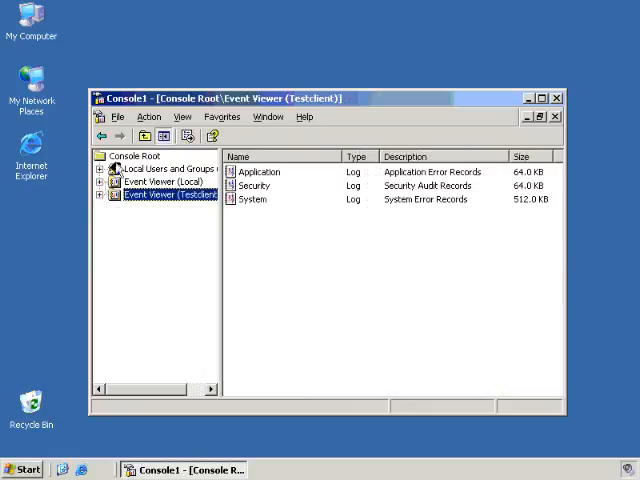
click(135, 155)
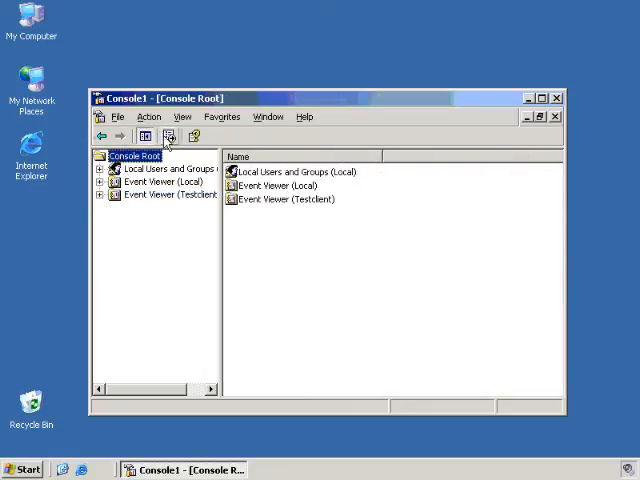
Step: Save As to the Desktop with the file name Todd's Tool
click(118, 117)
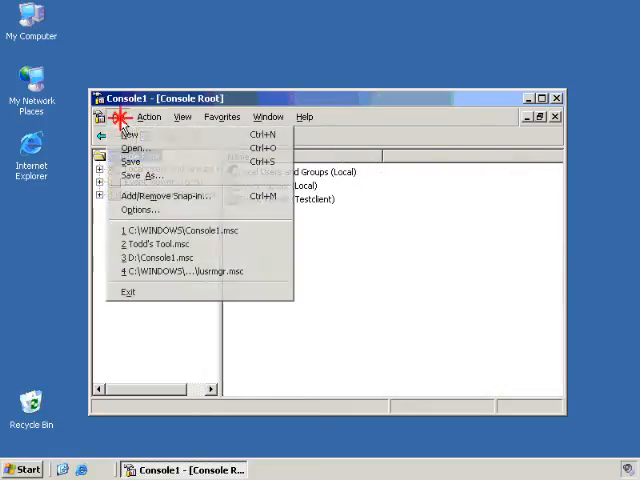
click(142, 174)
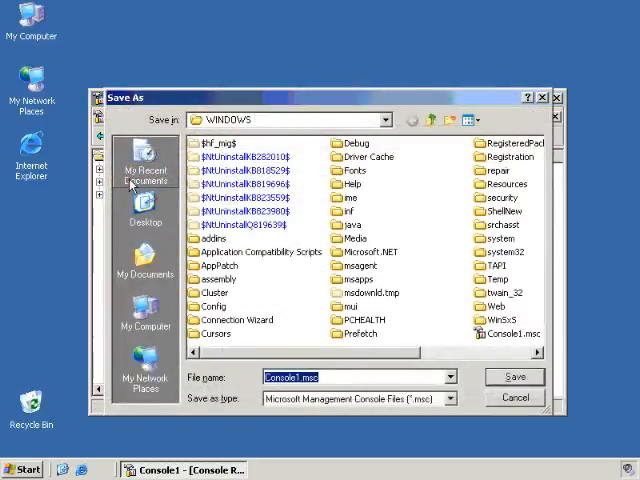
click(385, 119)
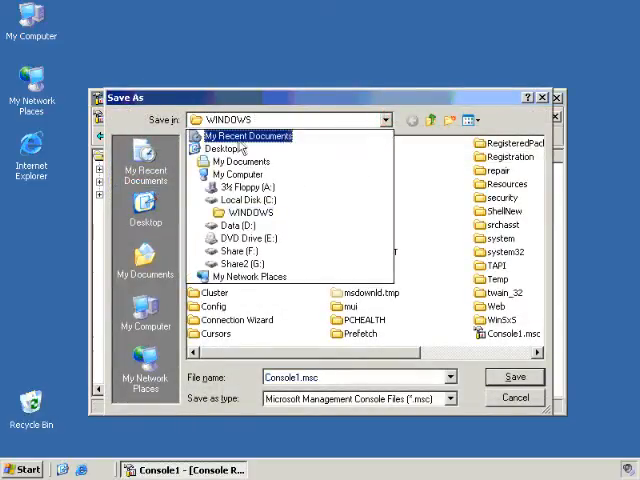
click(228, 148)
text(Todd)
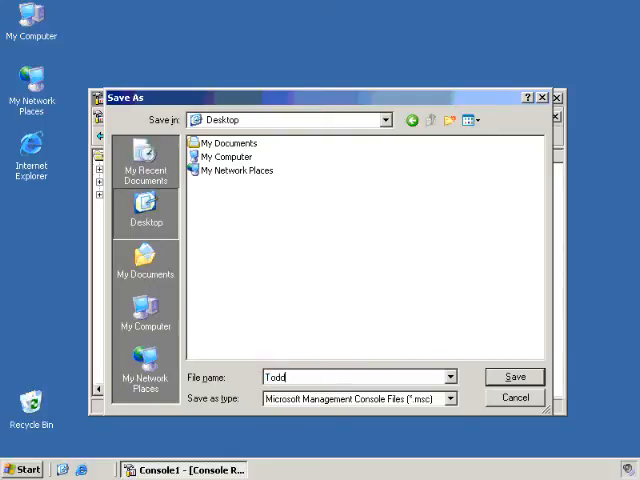
text('s Tool)
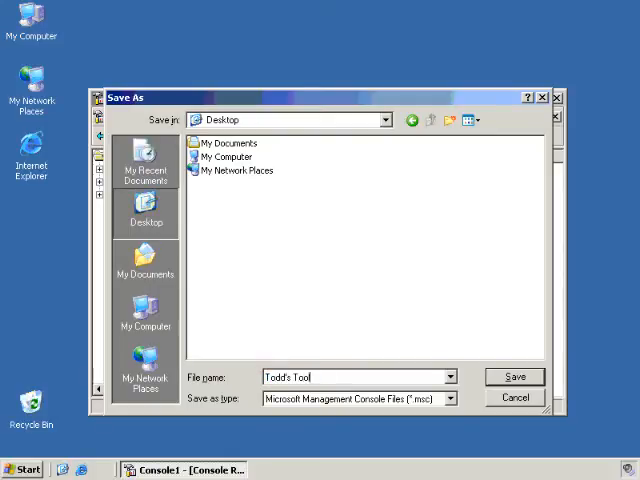
click(514, 377)
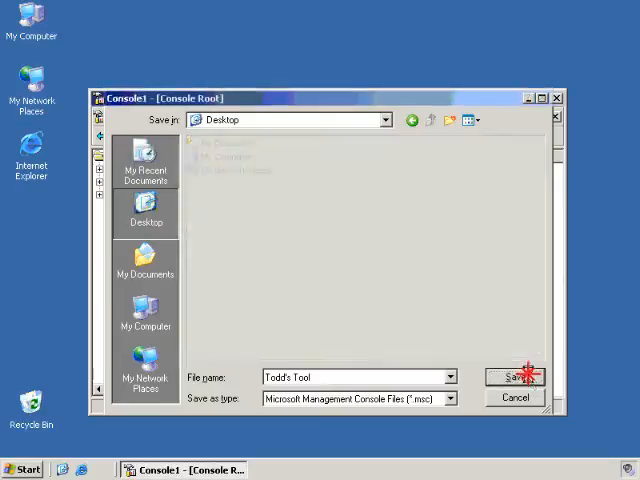
click(516, 377)
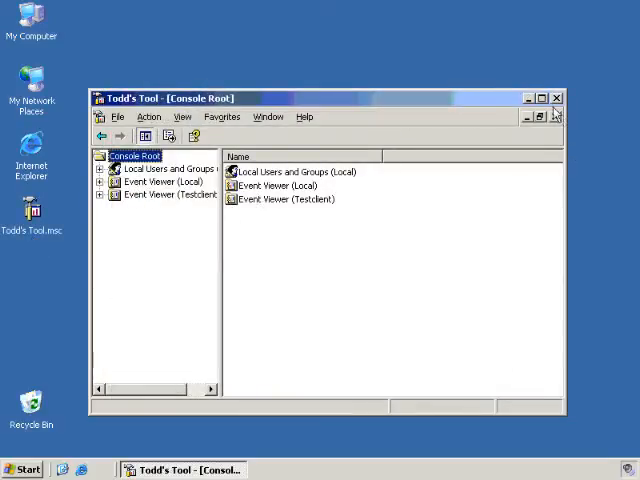
Step: Close Todd's Tool and reopen it from the desktop to confirm all three snap-ins remain
click(557, 98)
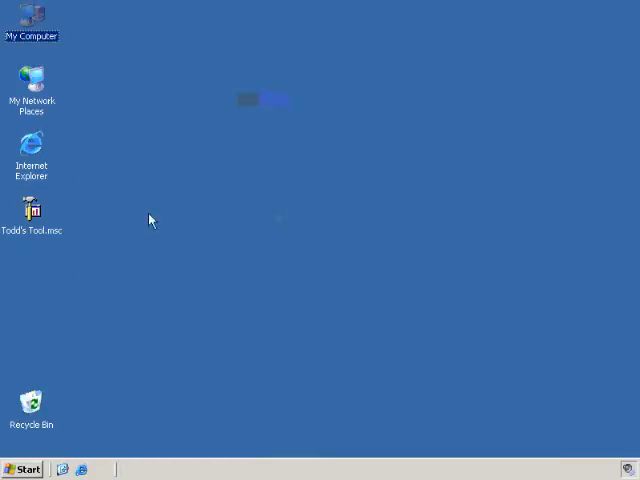
double_click(31, 209)
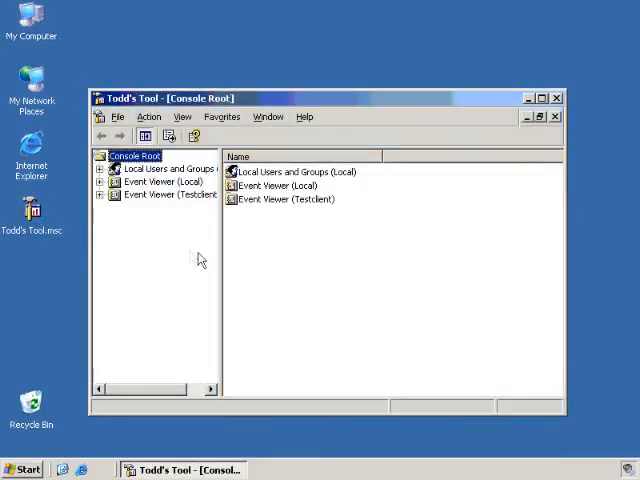
mouse_move(422, 177)
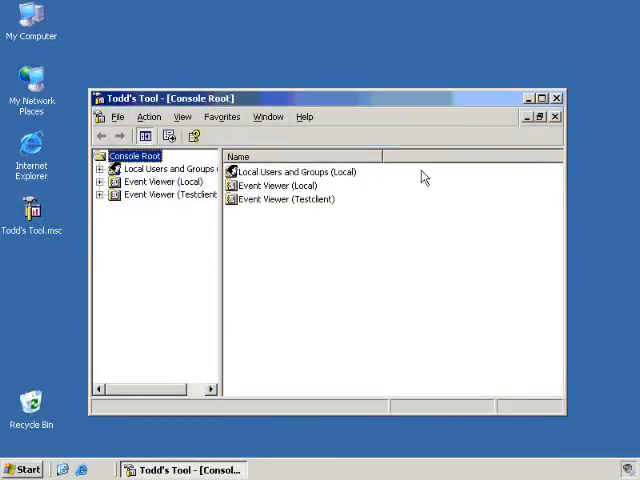
mouse_move(433, 181)
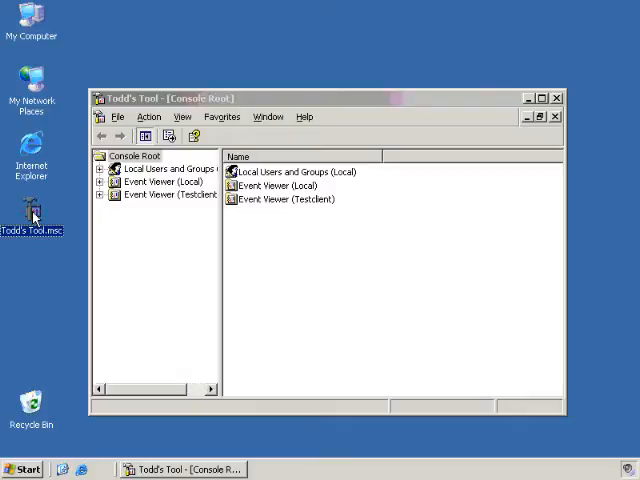
mouse_move(33, 215)
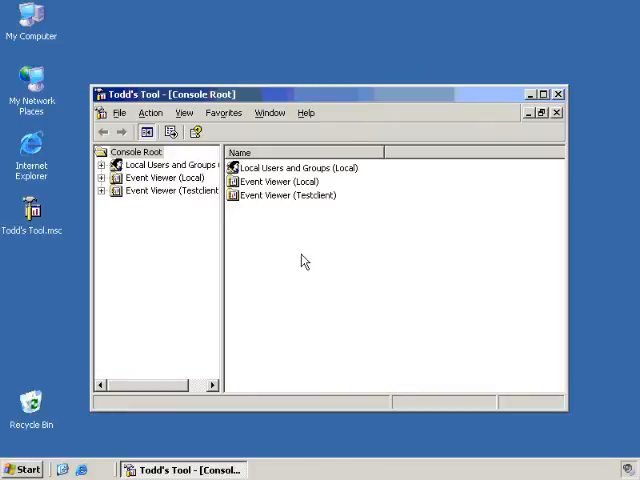
click(165, 190)
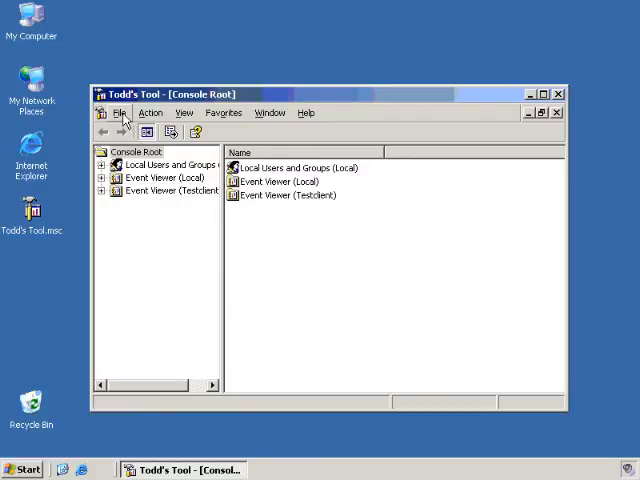
Step: Set Options to User mode – limited access, single window, with Do not save changes ticked
click(120, 112)
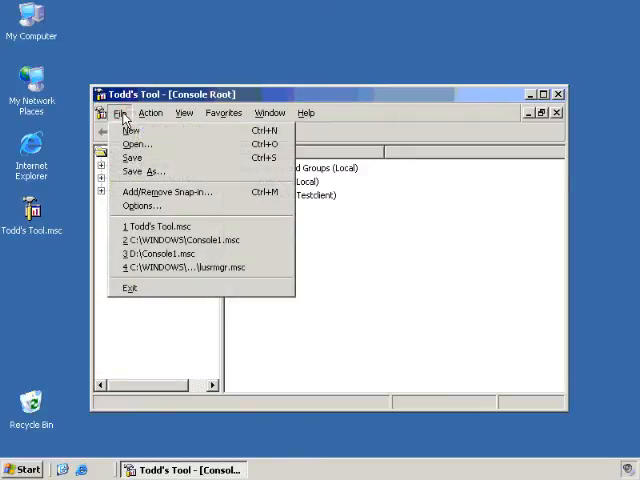
mouse_move(141, 205)
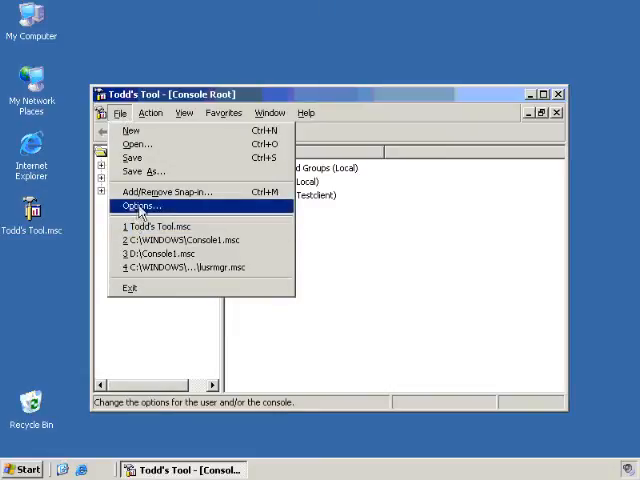
click(141, 205)
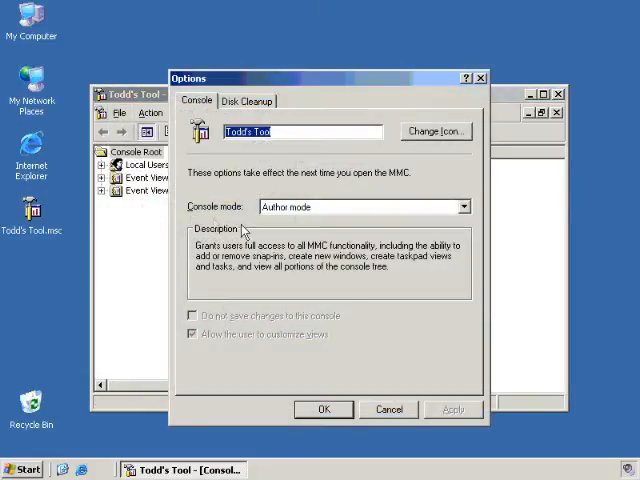
mouse_move(288, 270)
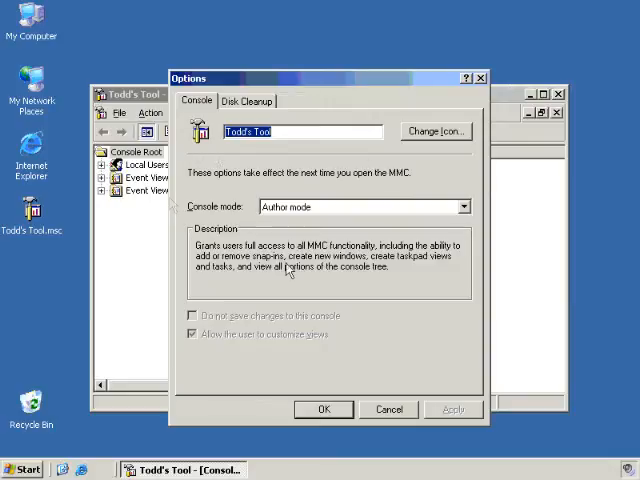
click(463, 207)
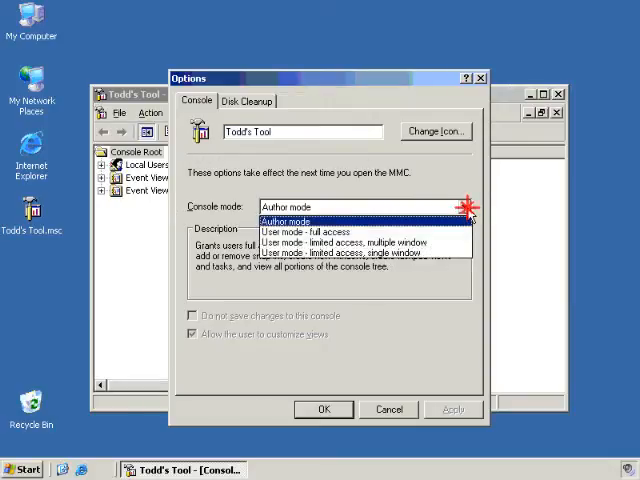
mouse_move(413, 215)
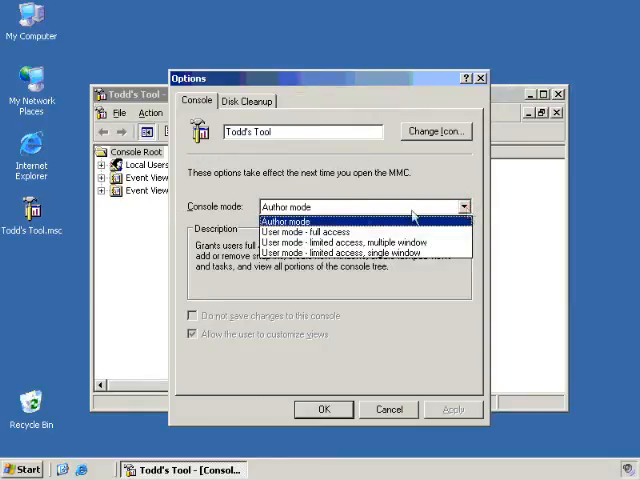
mouse_move(360, 253)
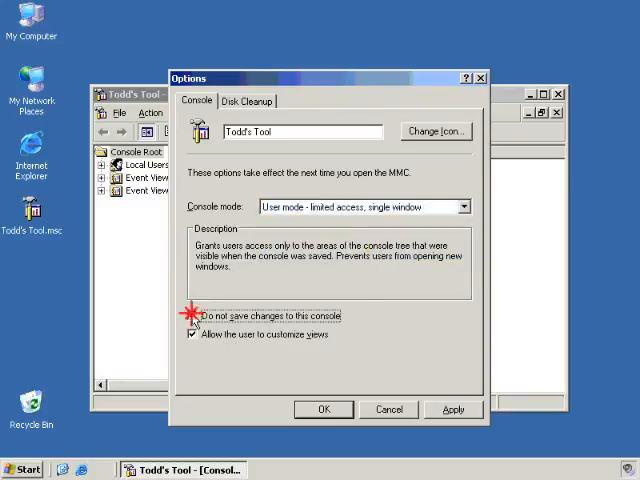
click(192, 315)
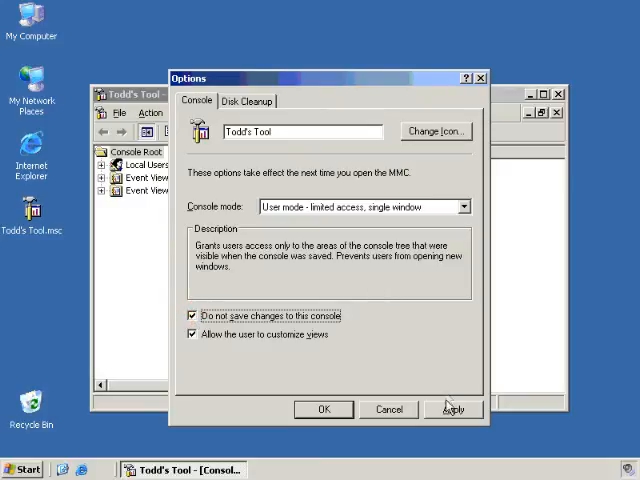
click(323, 409)
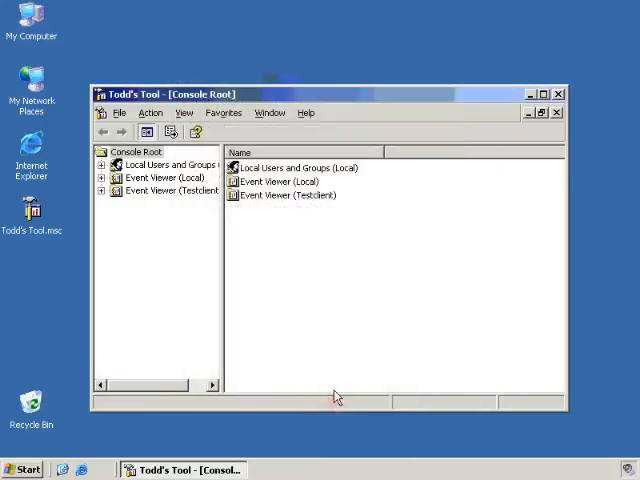
mouse_move(374, 110)
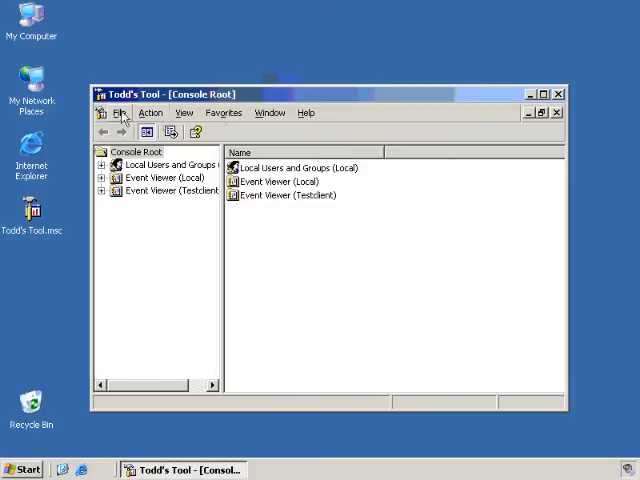
Step: Close Todd's Tool saving its settings, then reopen it, check the File menu and expand the tree
click(117, 112)
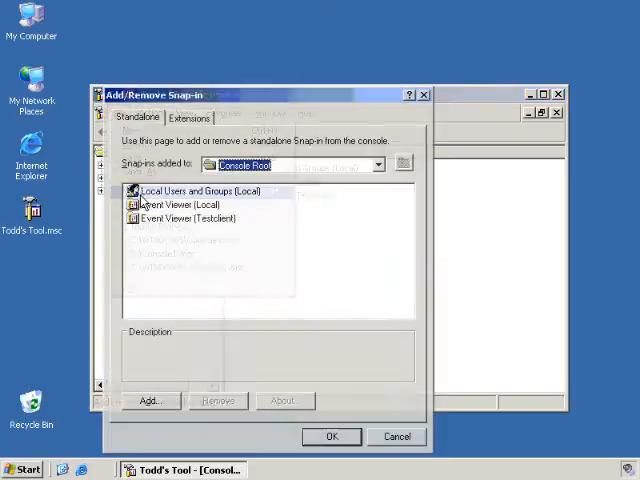
click(331, 436)
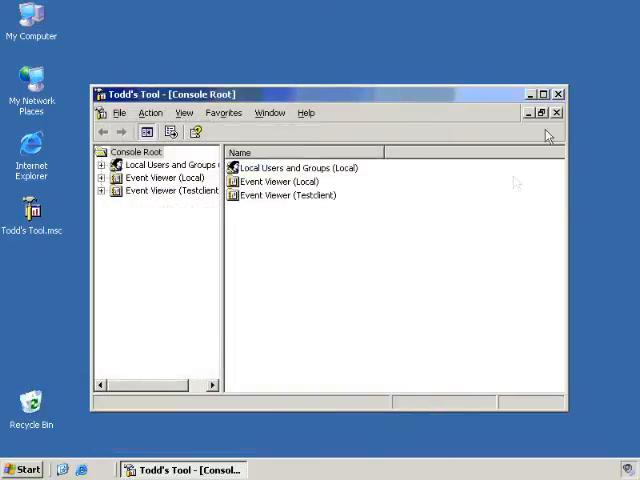
click(558, 94)
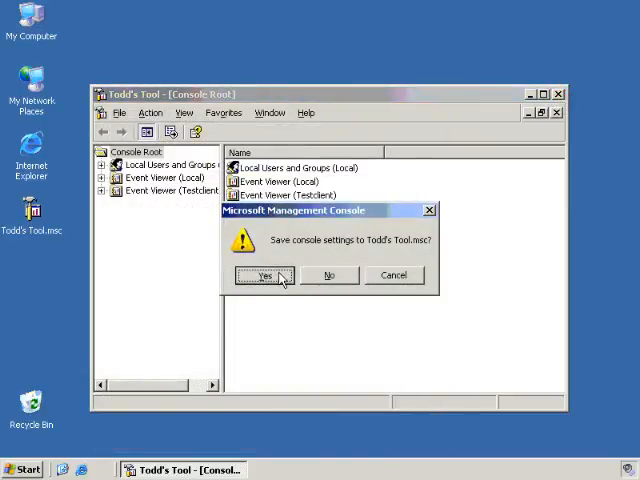
click(263, 275)
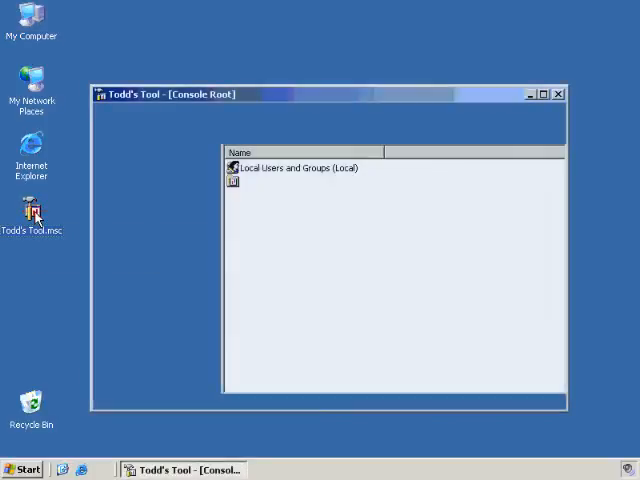
click(108, 112)
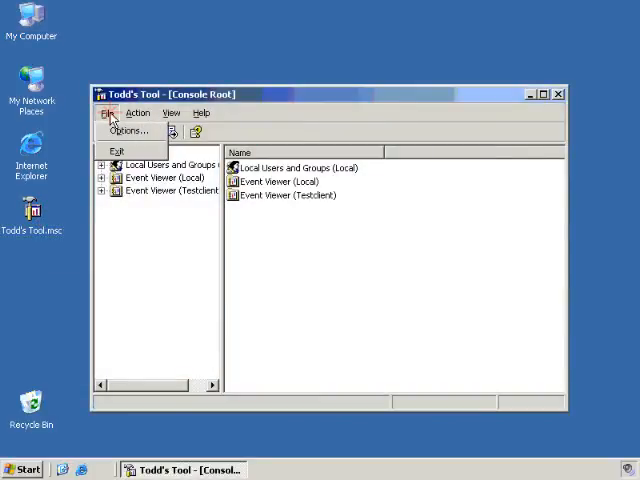
click(171, 112)
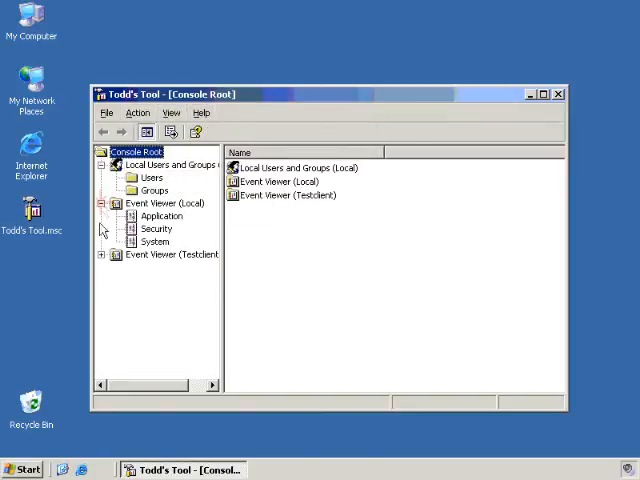
Step: Browse Event Viewer (Testclient) and Users, confirm Options shows only Disk Cleanup, close, then bring up Run
click(163, 267)
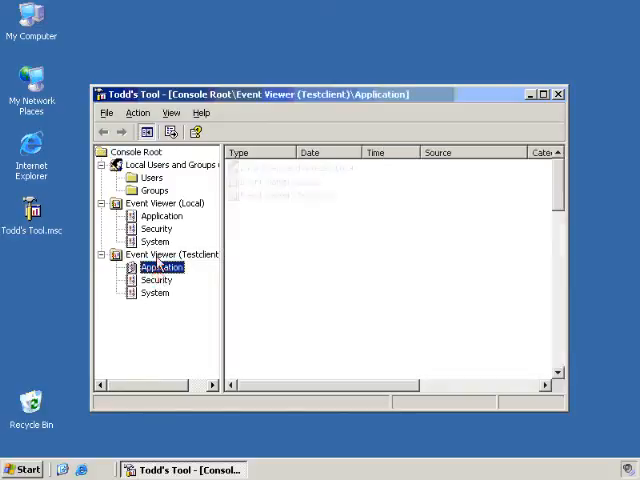
click(163, 267)
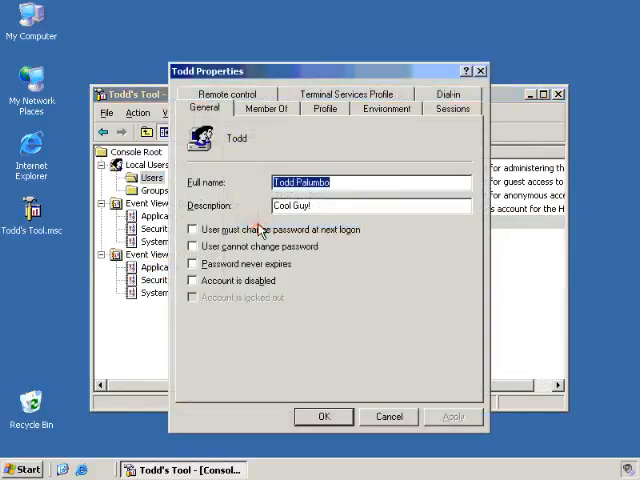
mouse_move(314, 316)
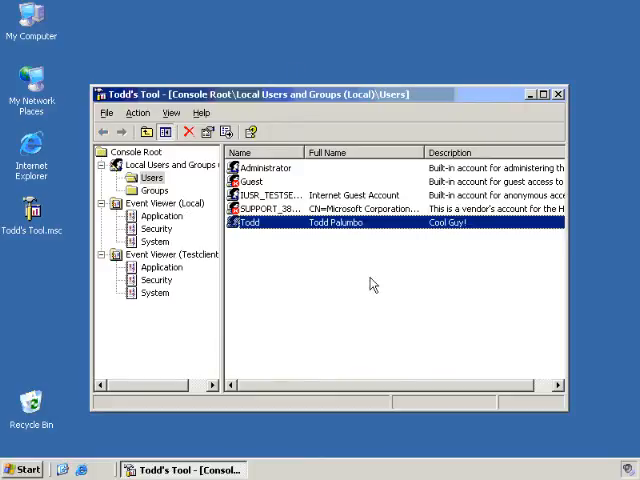
click(106, 112)
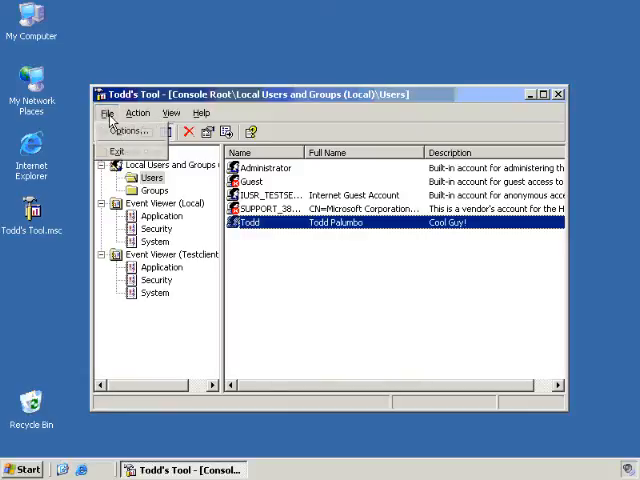
click(128, 130)
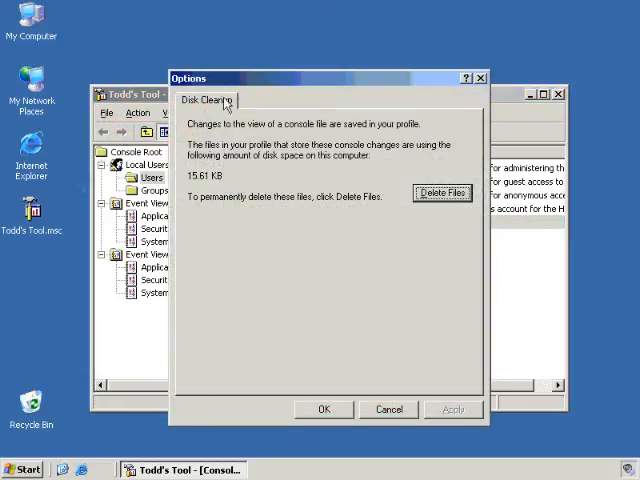
mouse_move(333, 420)
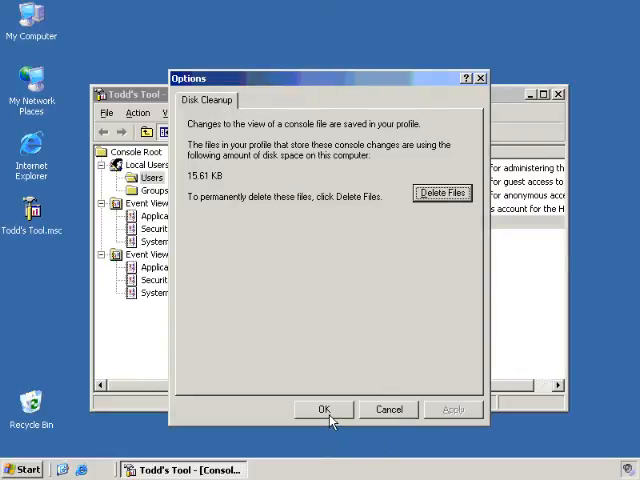
click(322, 409)
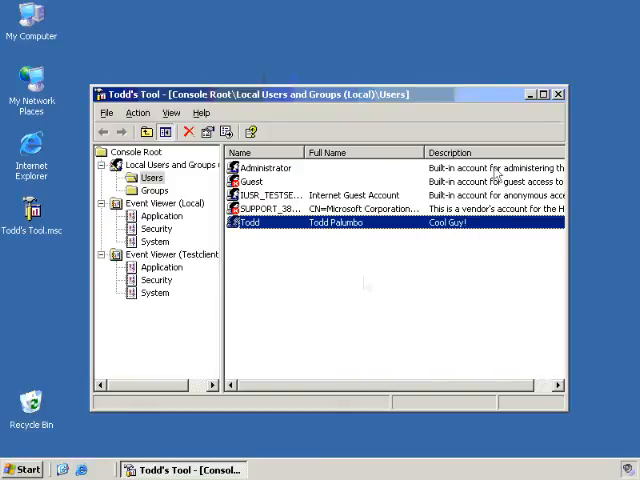
click(558, 94)
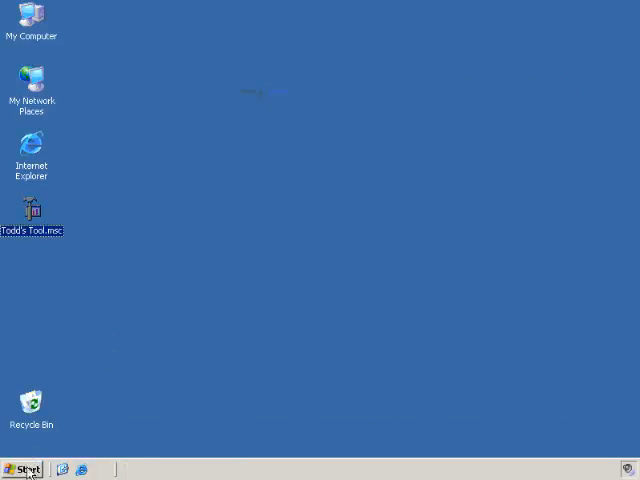
click(22, 468)
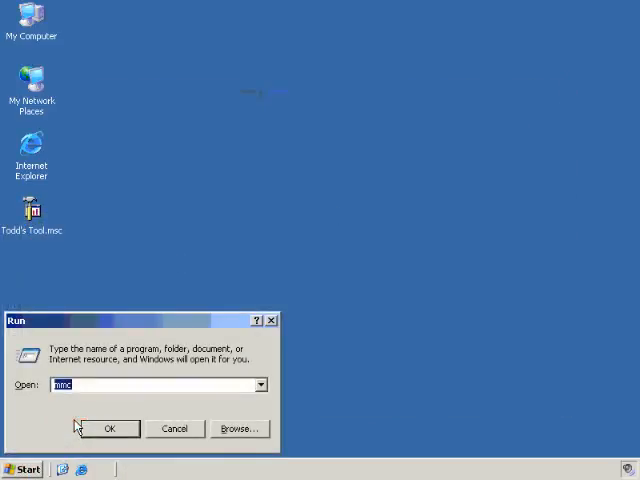